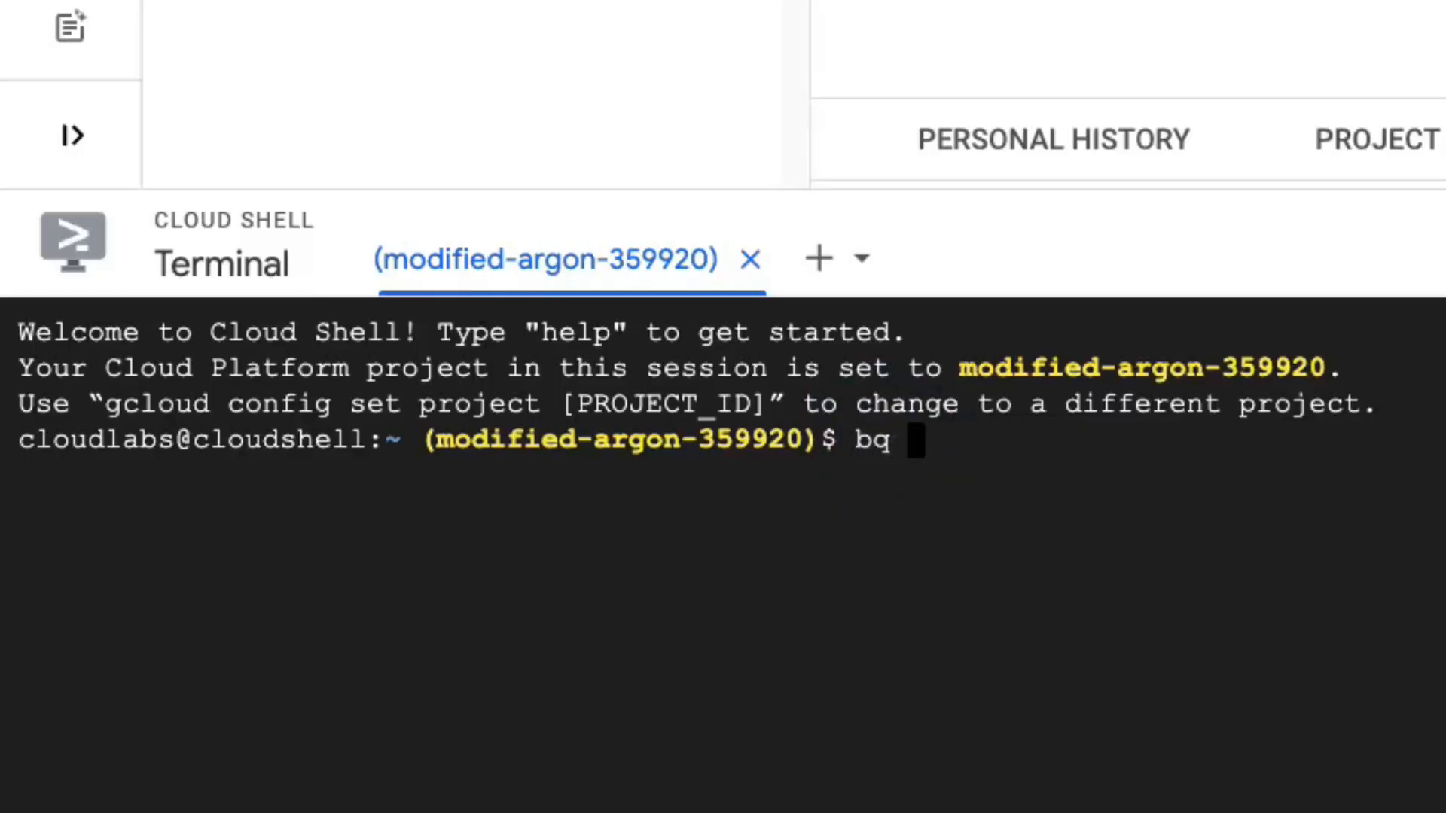
# - Type the bq mk -d BQ_timetravel command in Cloud Shell
pyautogui.write('mk -d')
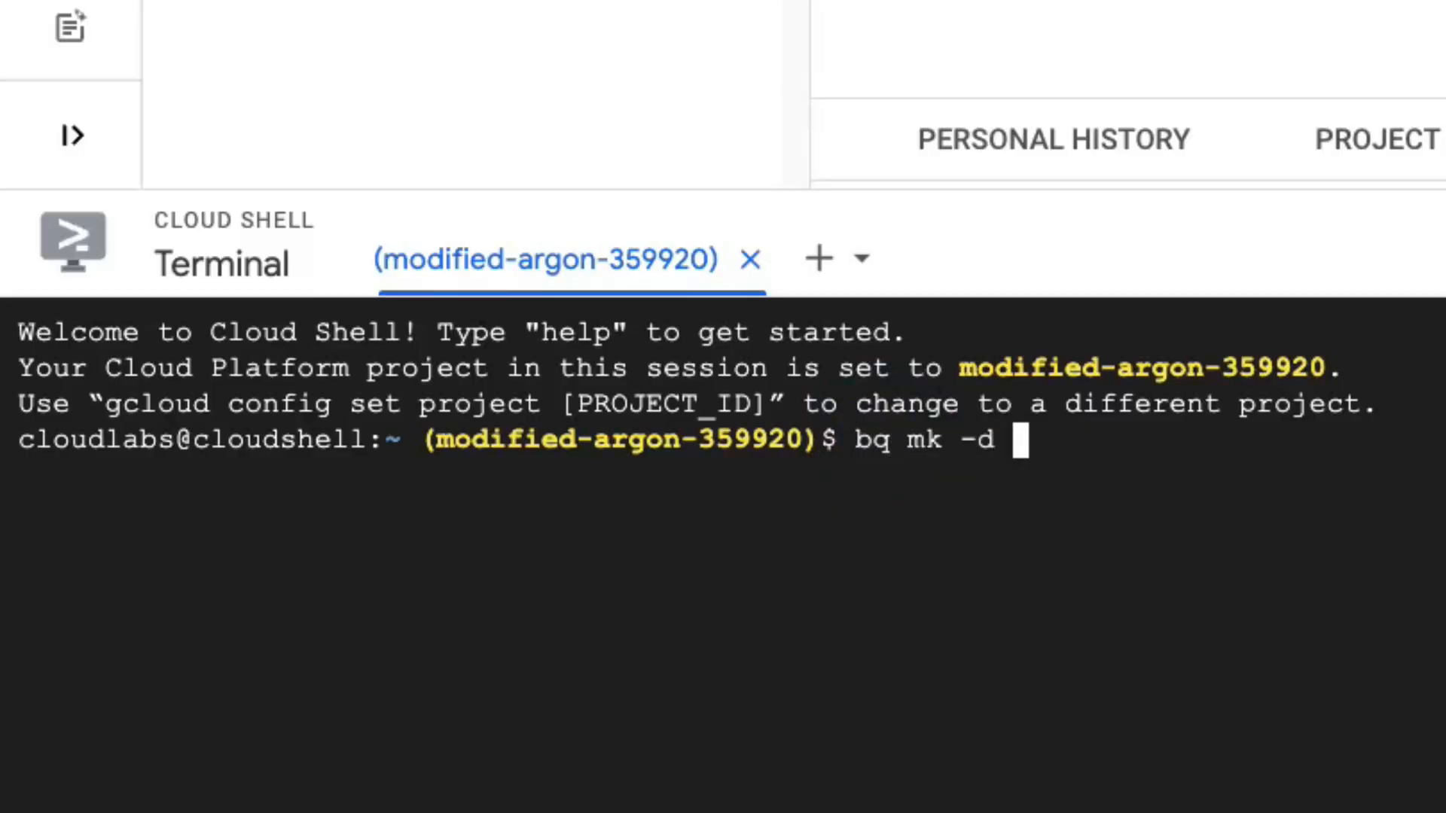
pyautogui.write('BQ_')
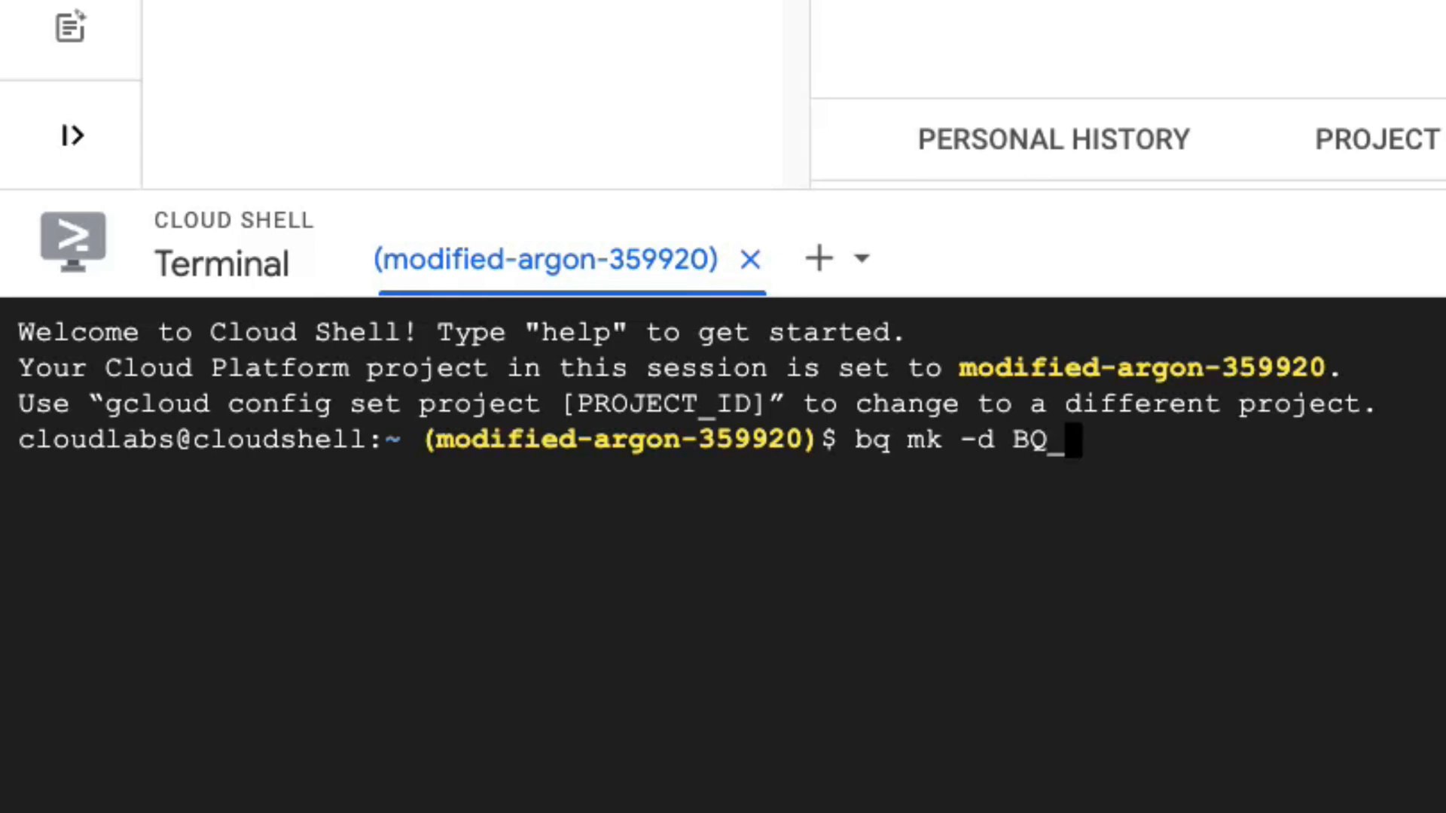
pyautogui.write('timetravel')
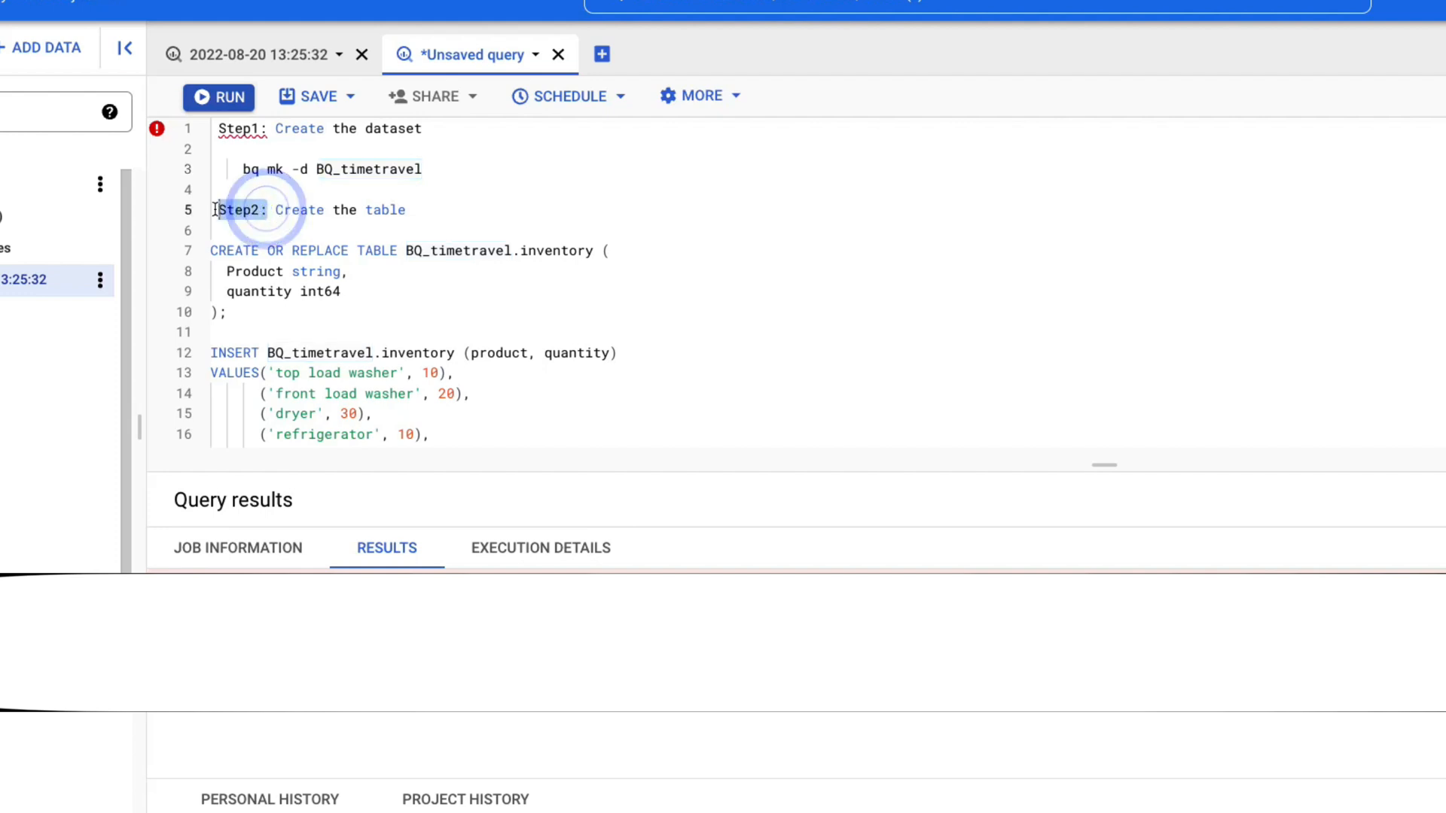
# - Run the CREATE OR REPLACE TABLE and INSERT statements for the inventory table
pyautogui.scroll(-3)
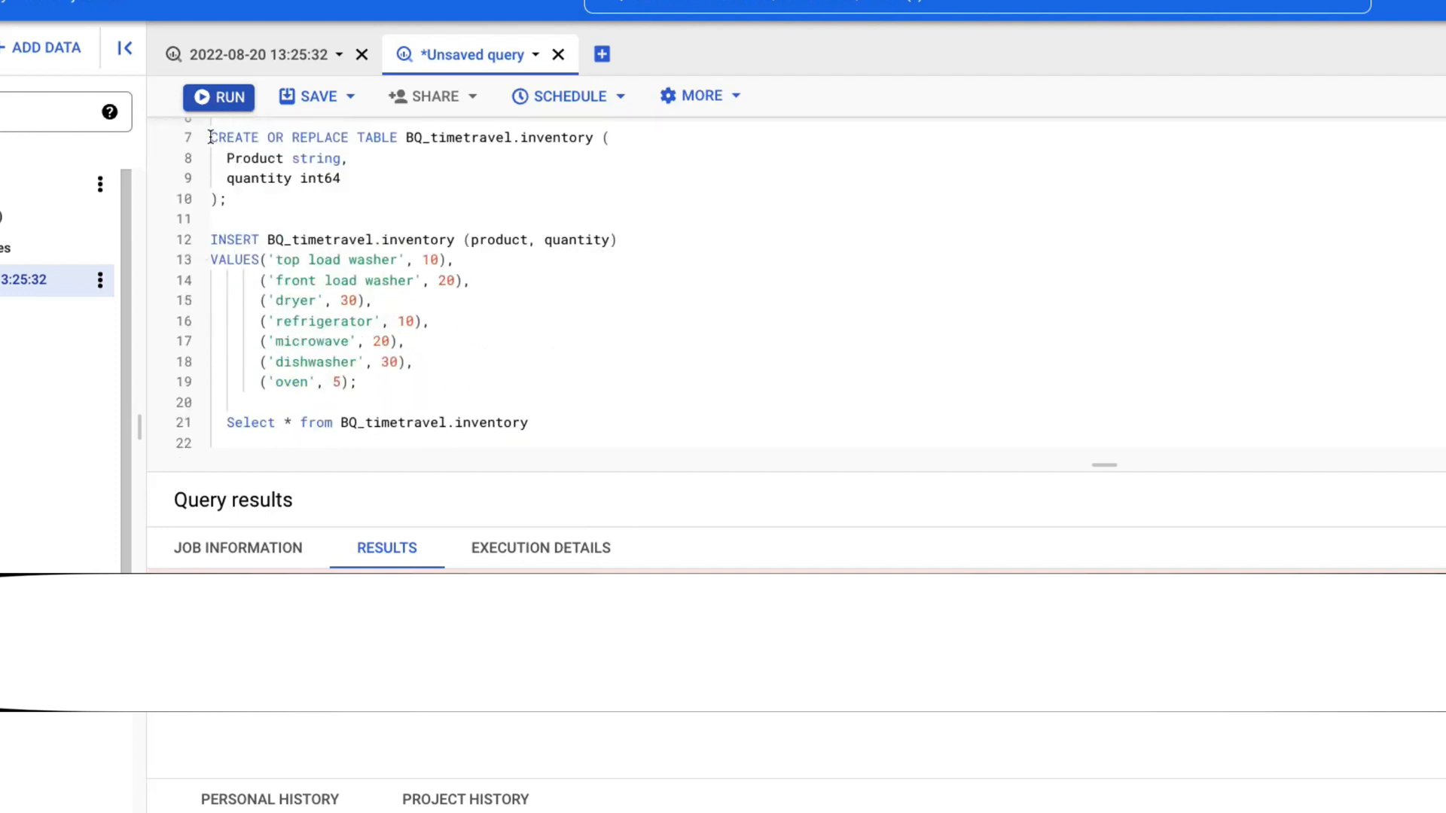
pyautogui.moveTo(210, 136); pyautogui.dragTo(229, 198)
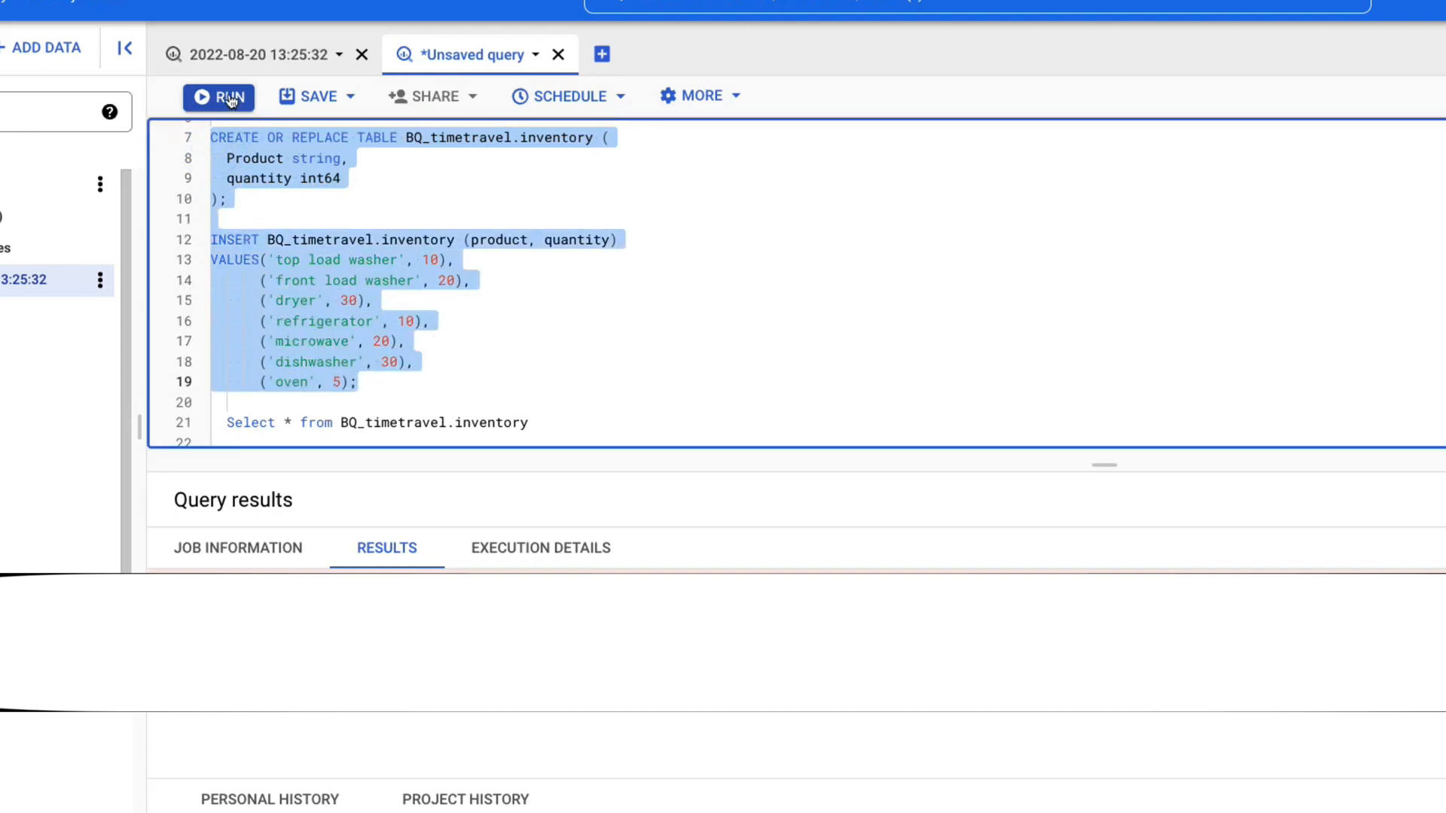
pyautogui.click(218, 96)
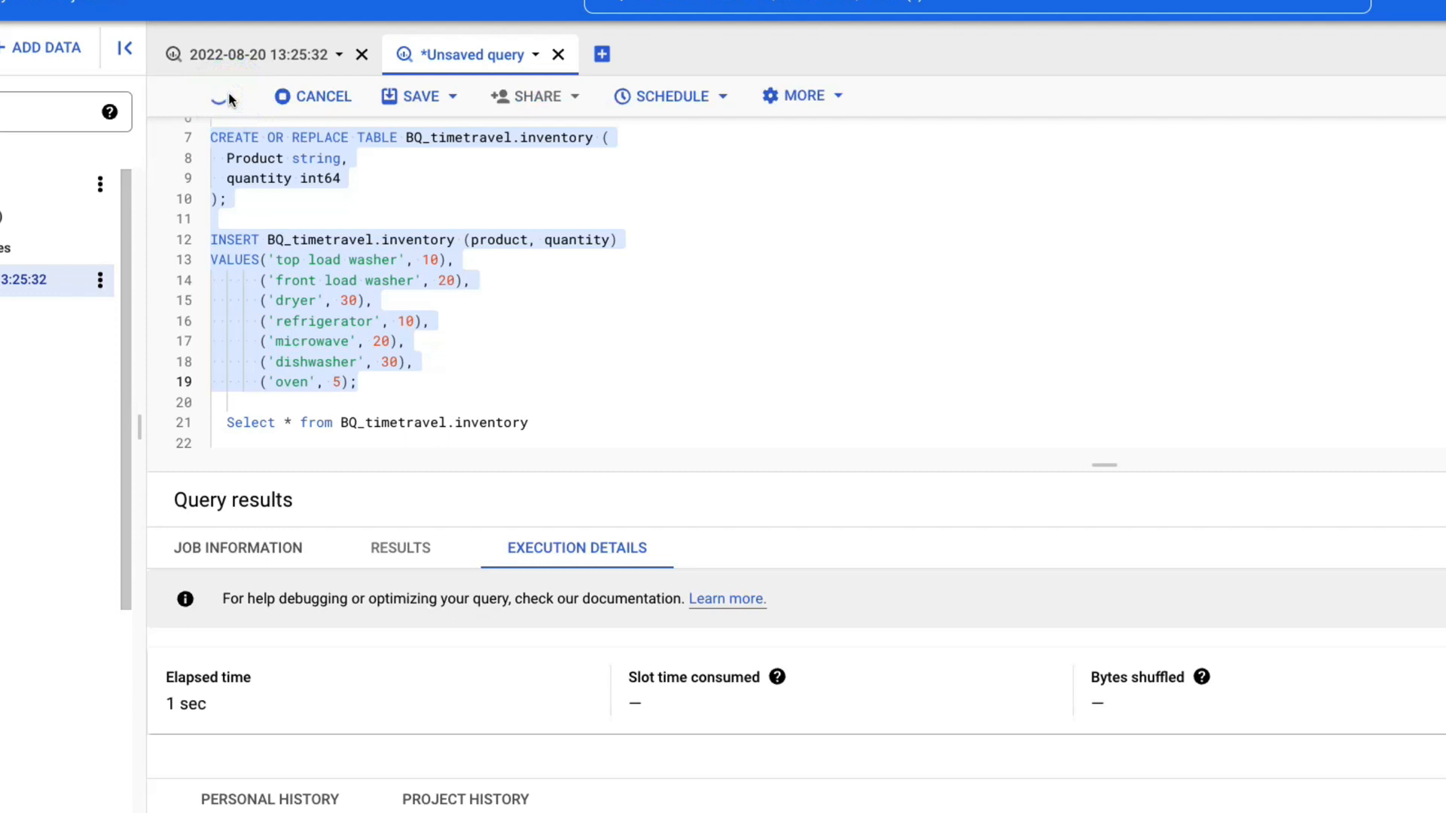
pyautogui.click(217, 97)
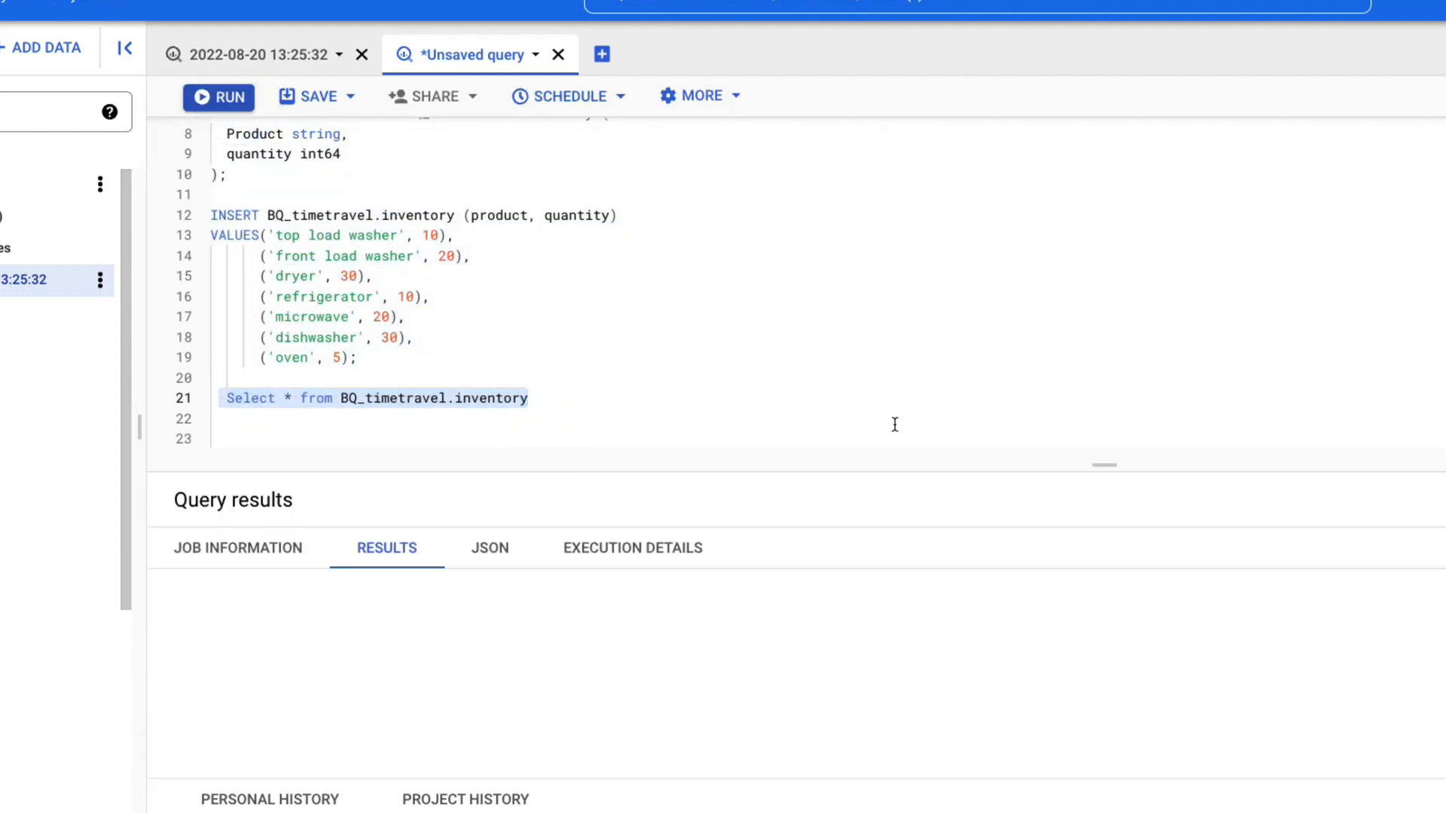
pyautogui.click(218, 96)
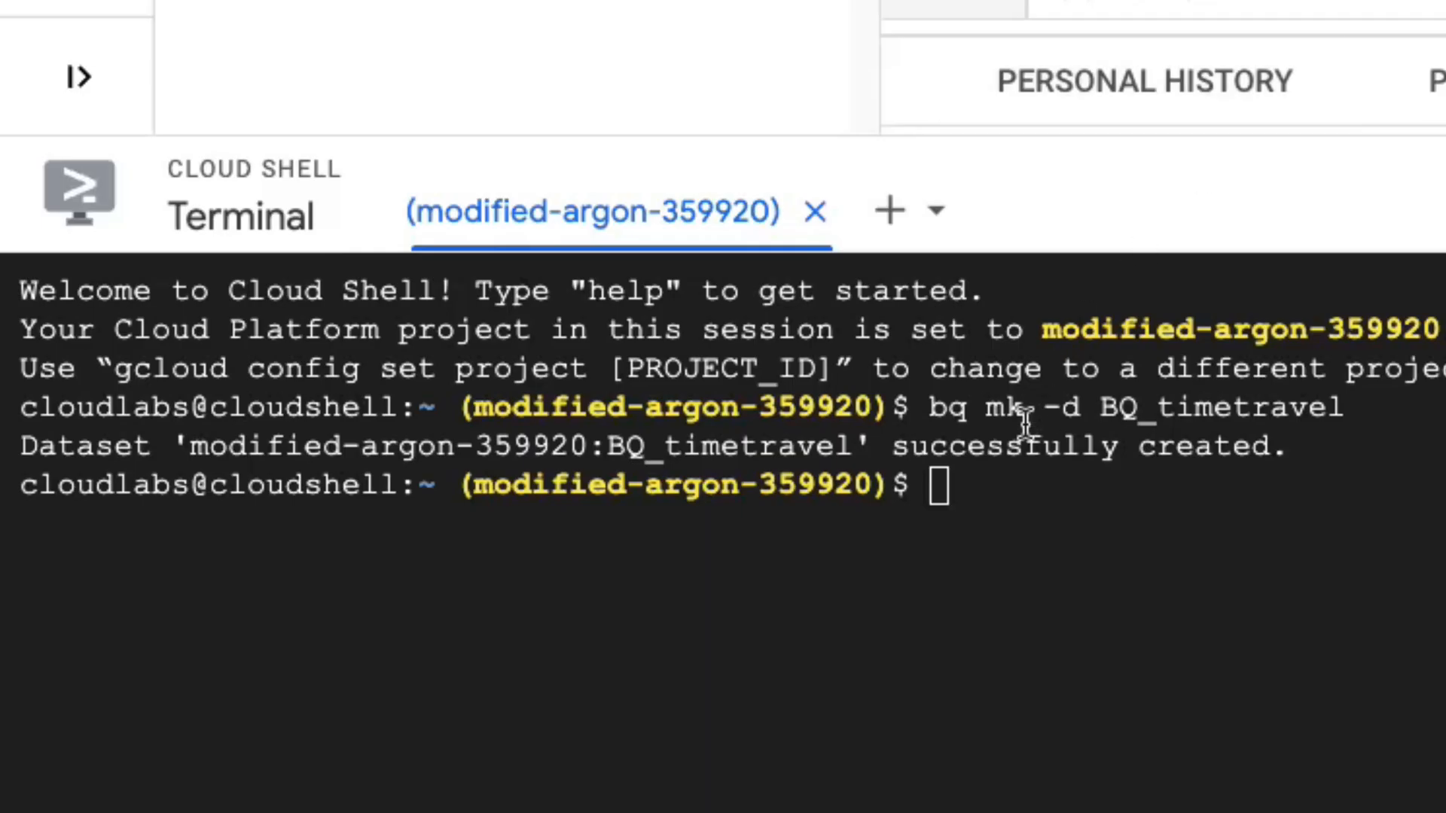
# - Run date +%s in Cloud Shell to get the epoch timestamp
pyautogui.write('date +%s')
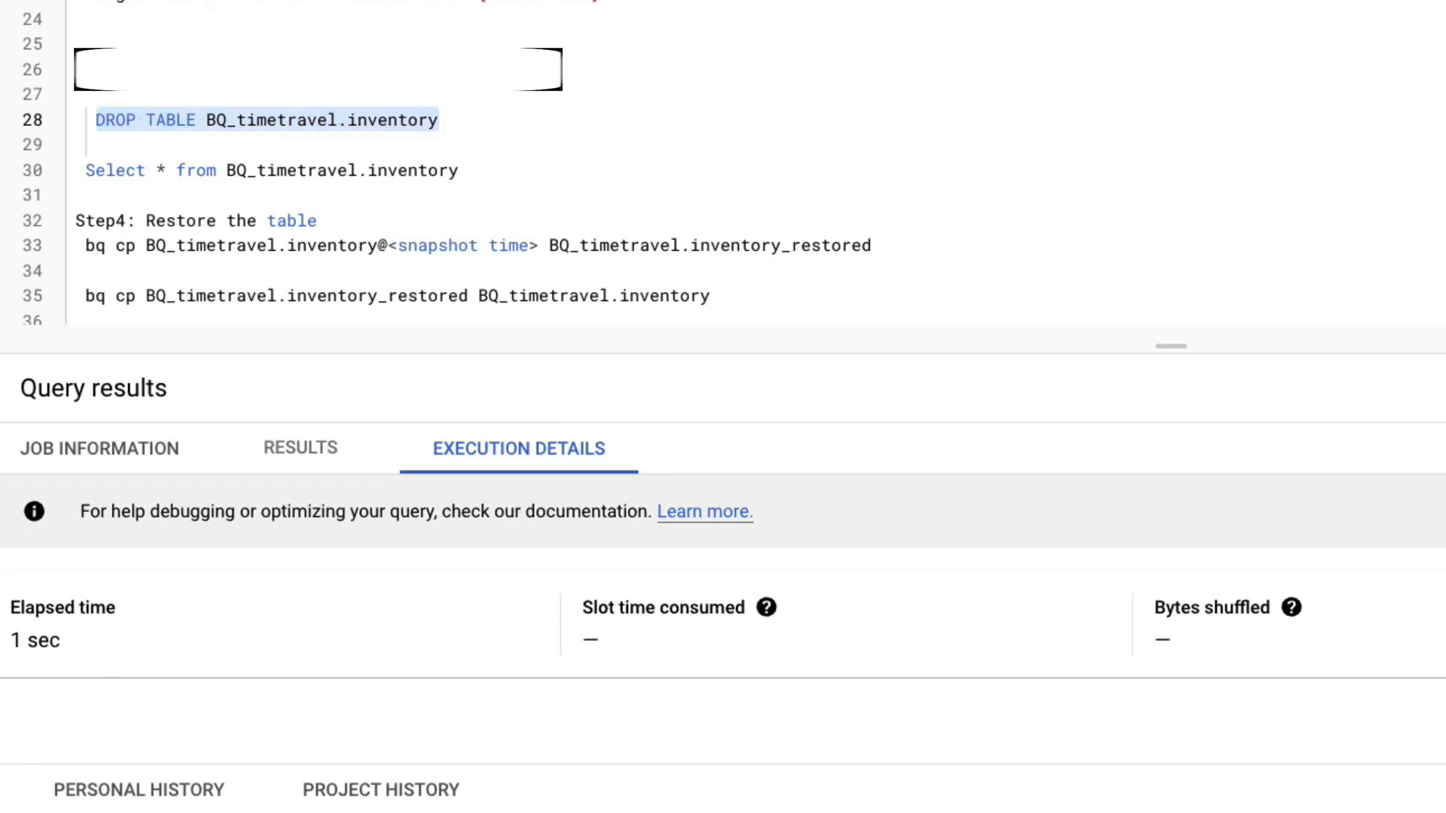
# - Drop BQ_timetravel.inventory and query it to confirm the not-found error
pyautogui.click(283, 448)
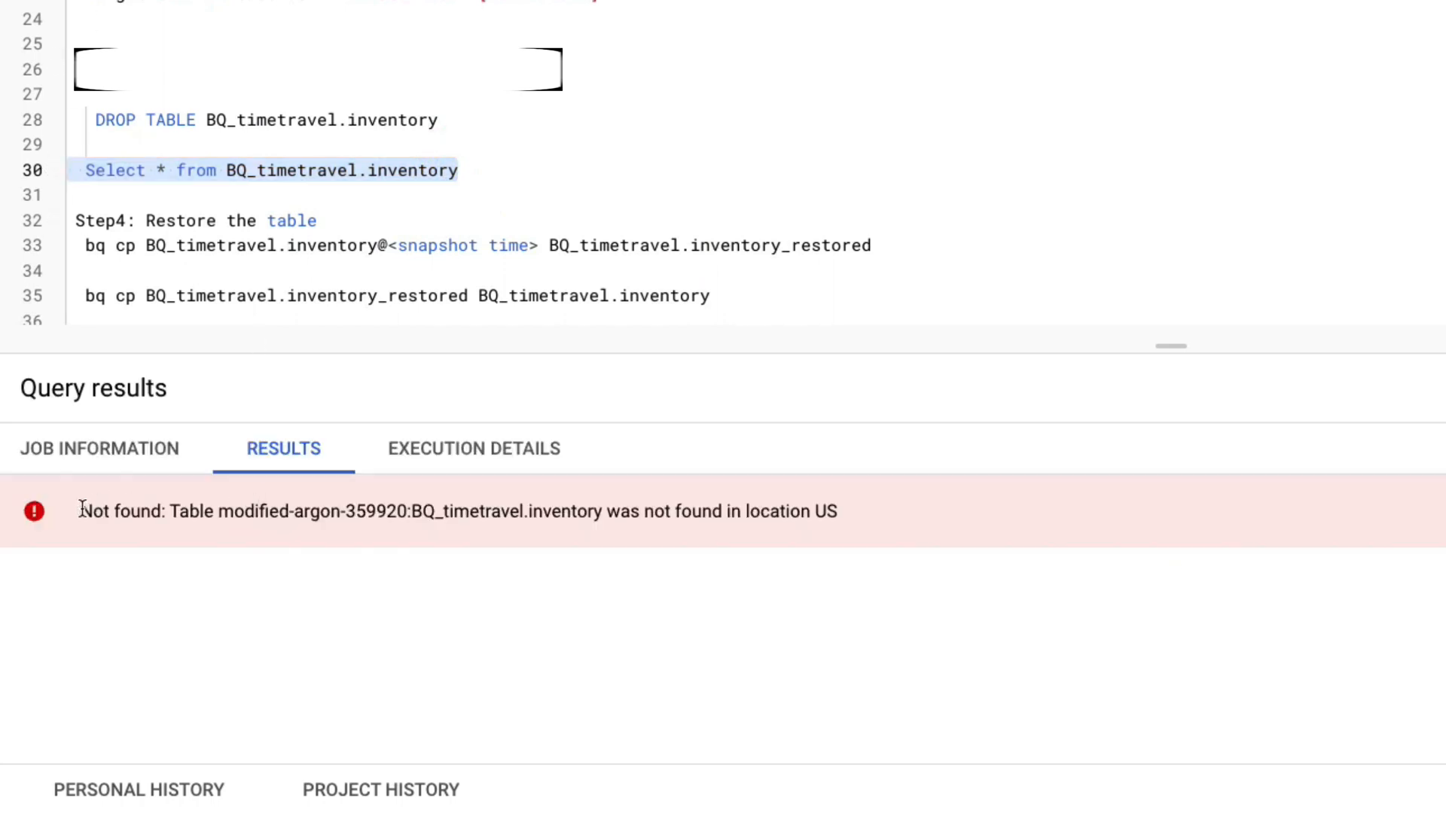
pyautogui.moveTo(451, 498)
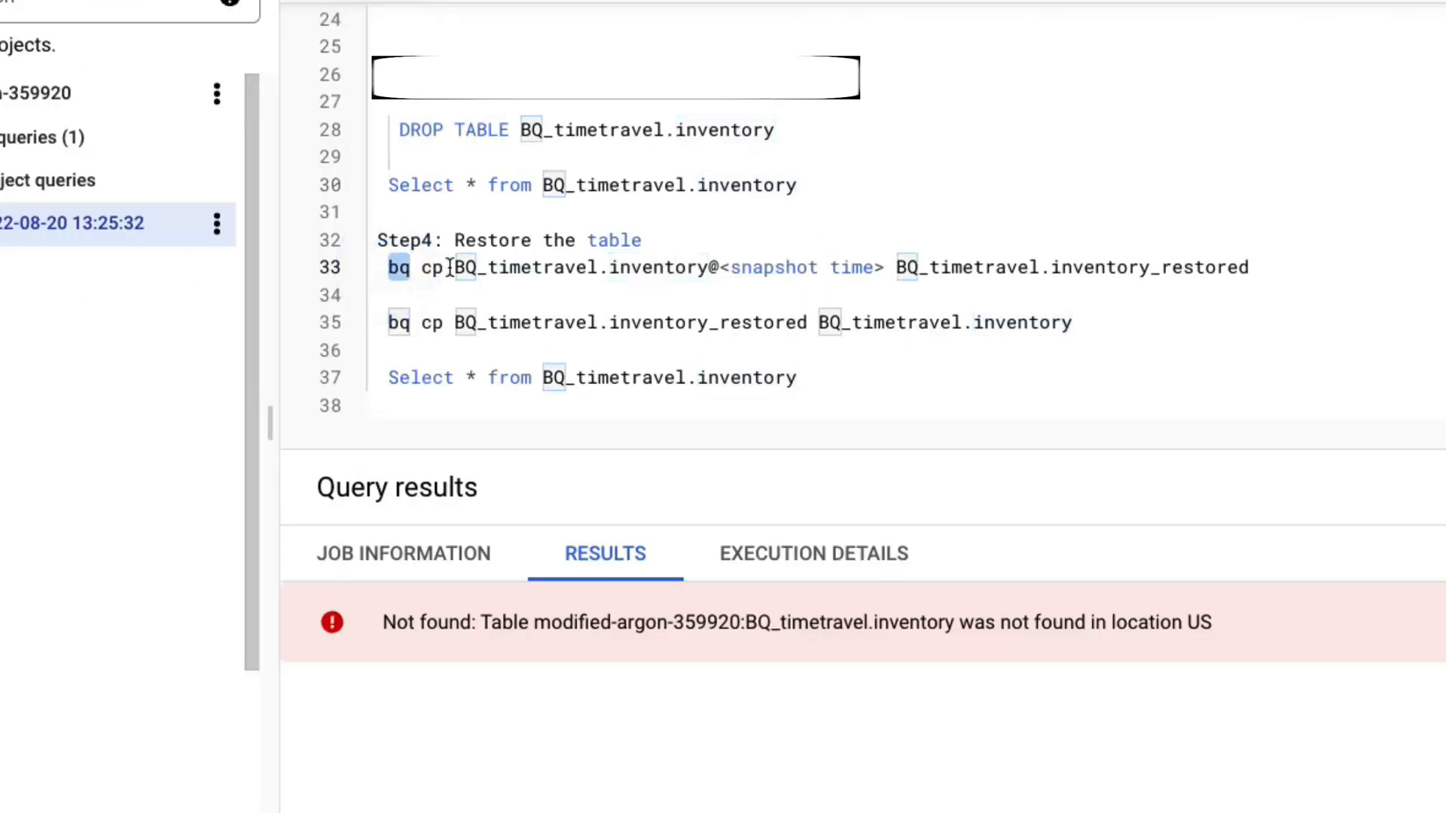
pyautogui.click(725, 267)
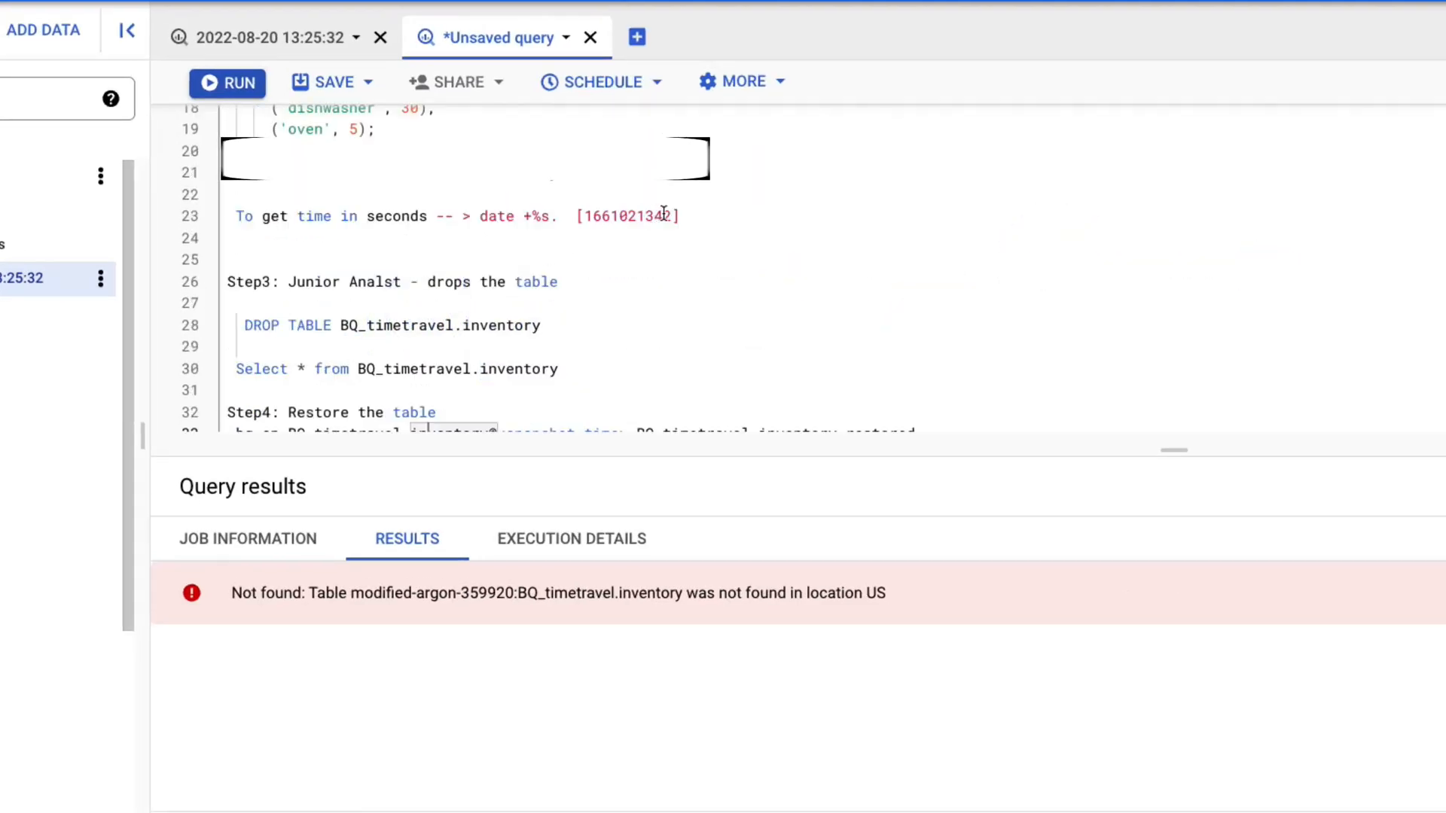
pyautogui.doubleClick(628, 216)
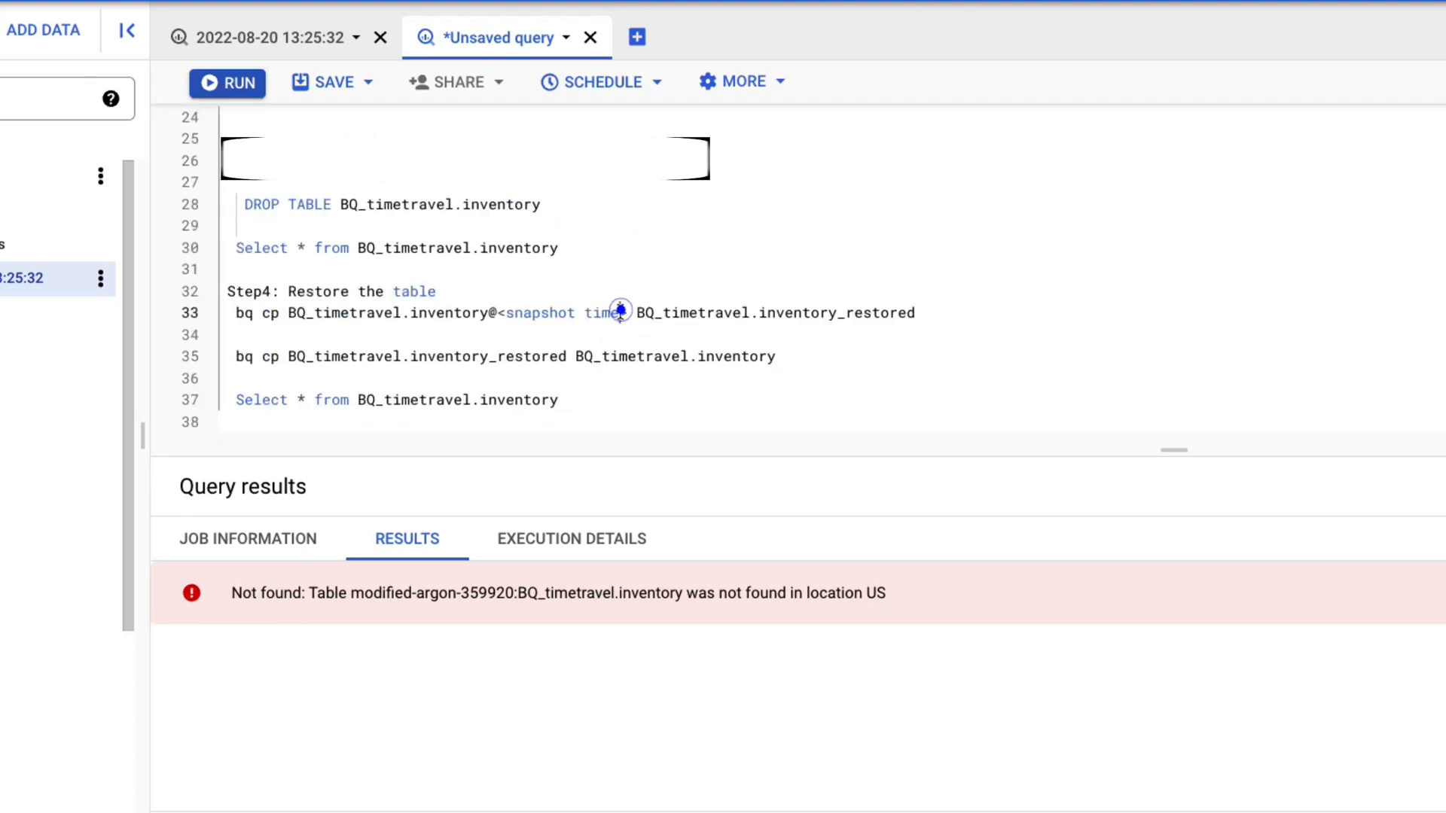
pyautogui.write('1661021342')
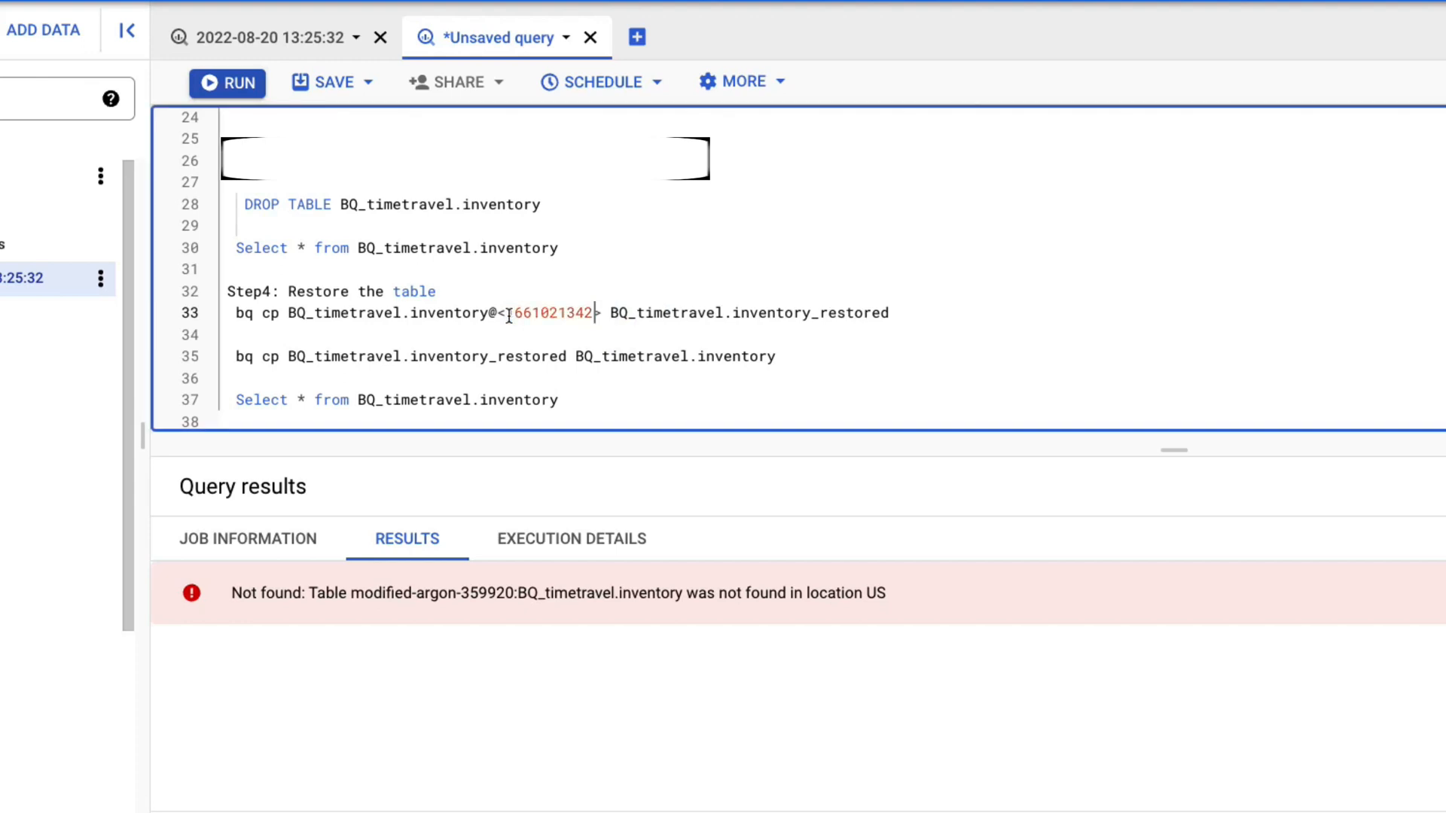
pyautogui.doubleClick(549, 312)
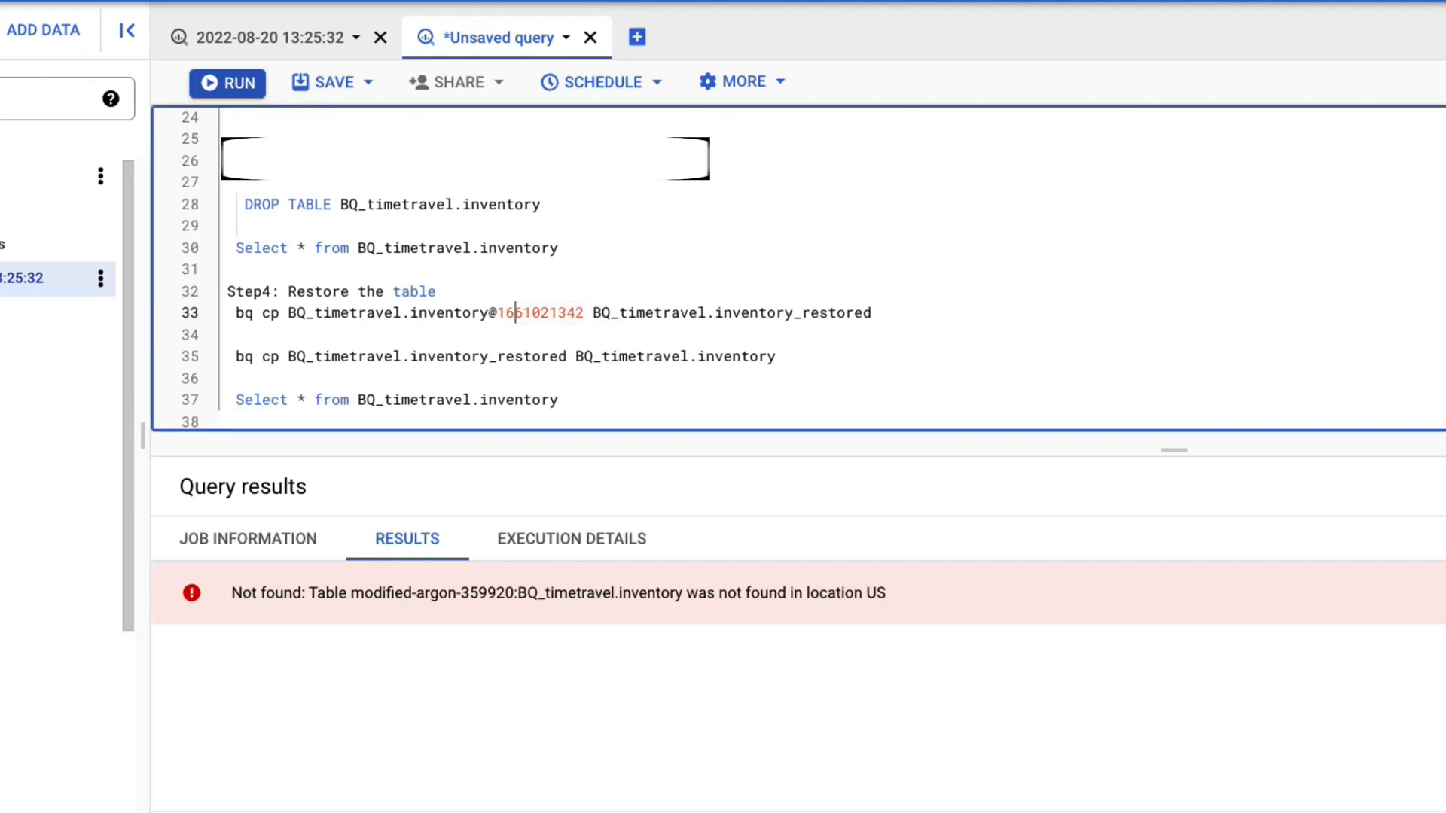
pyautogui.doubleClick(512, 312)
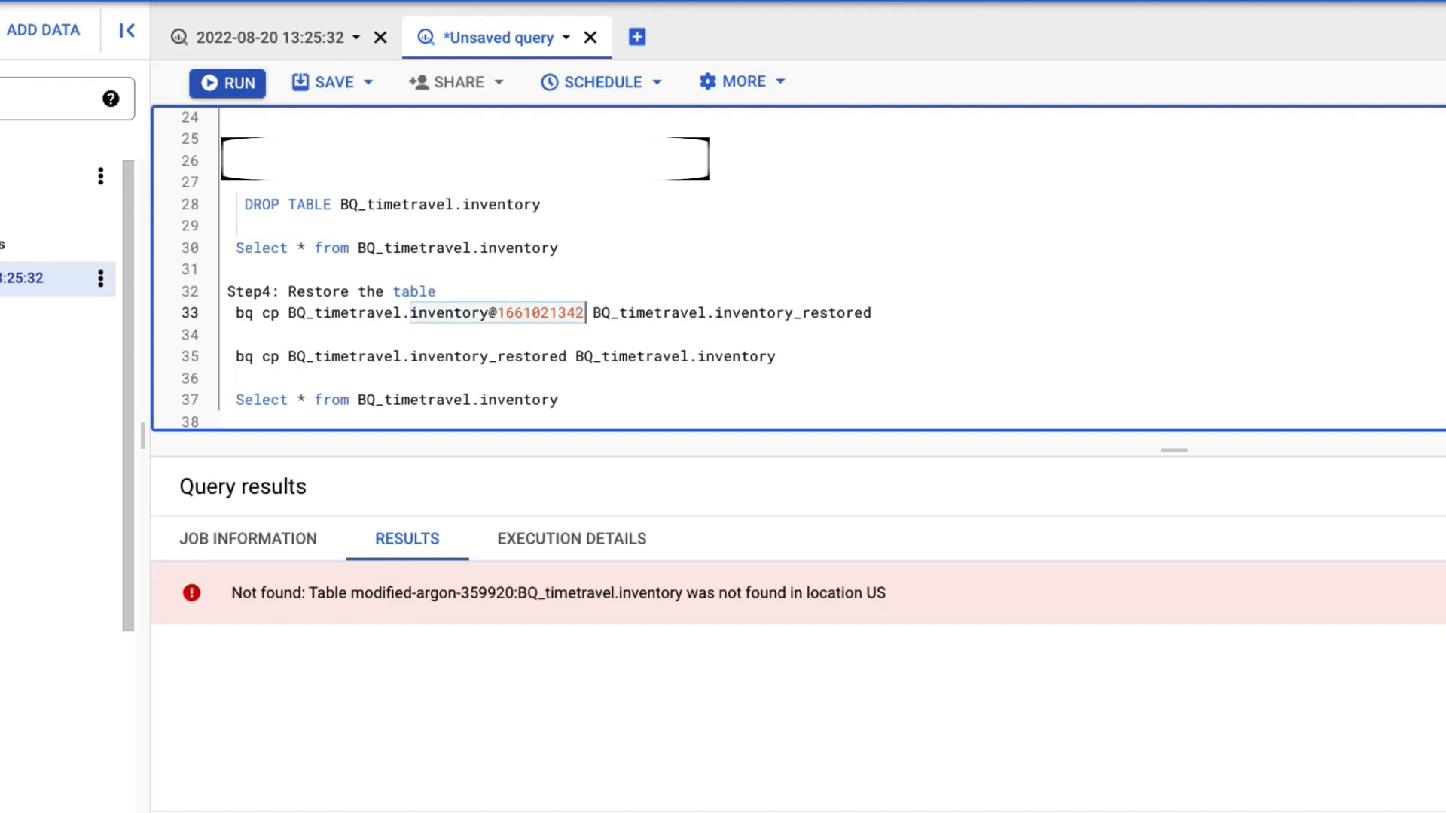
pyautogui.write('000')
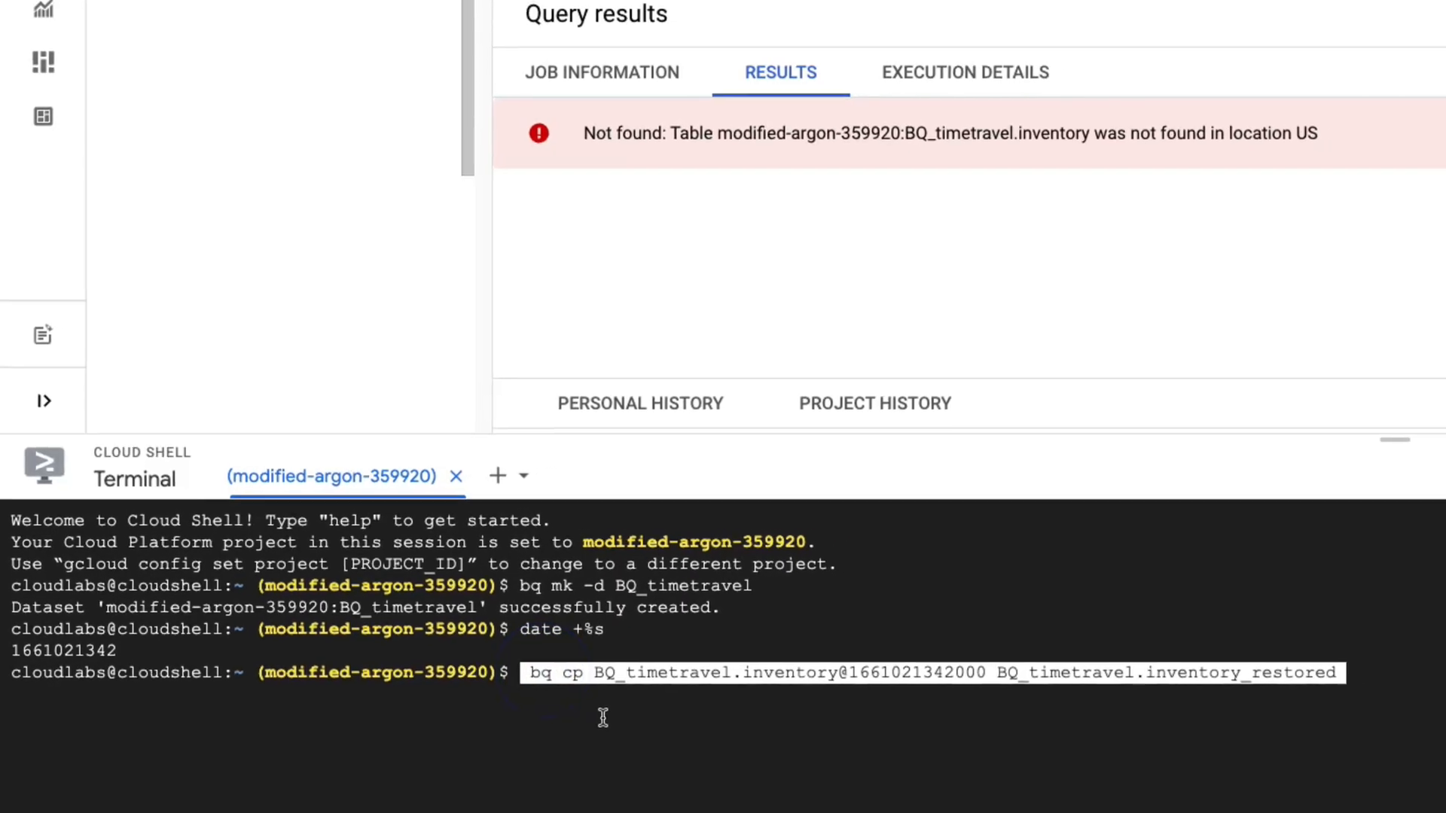
pyautogui.press('Enter')
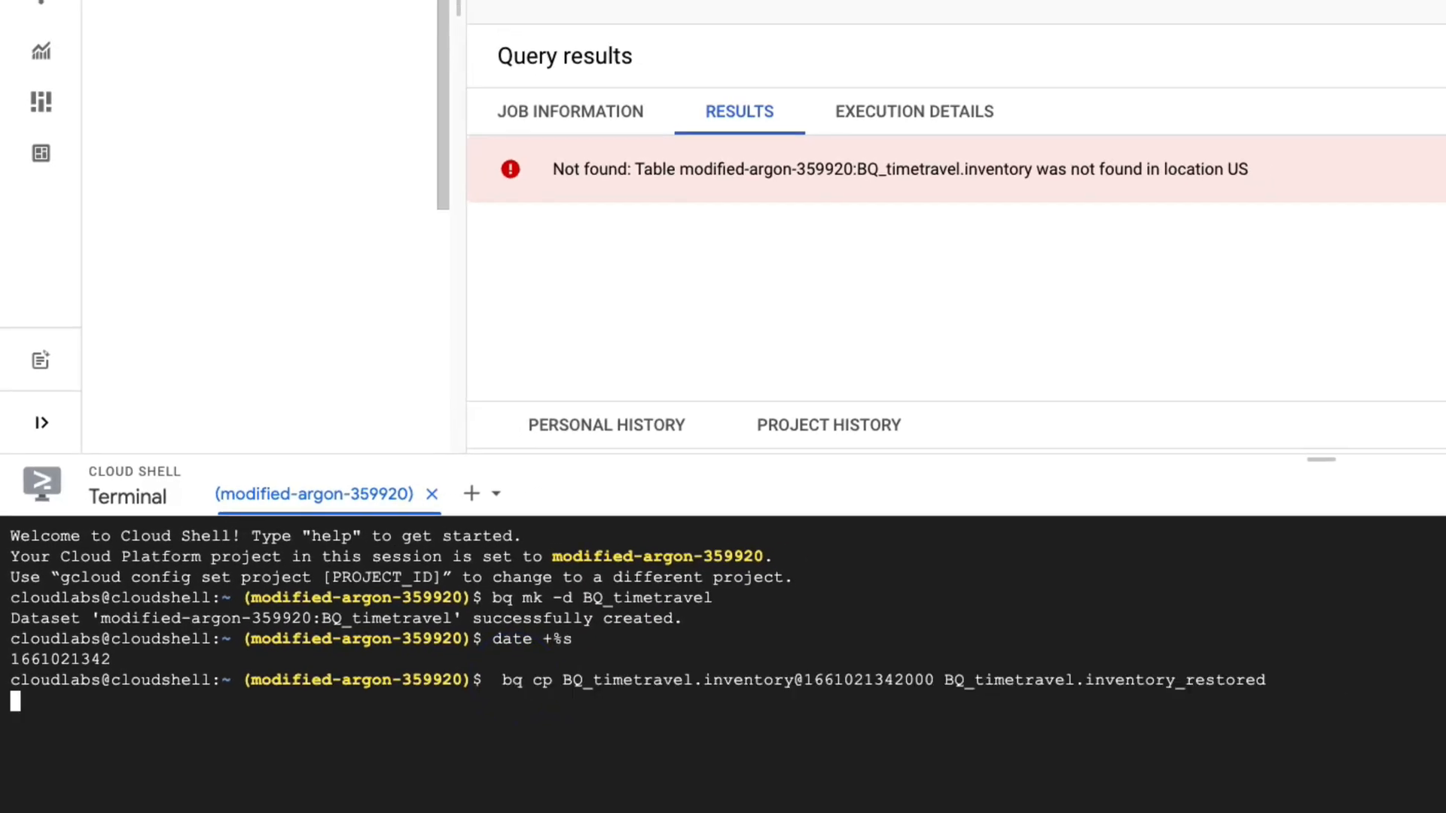
pyautogui.press('Enter')
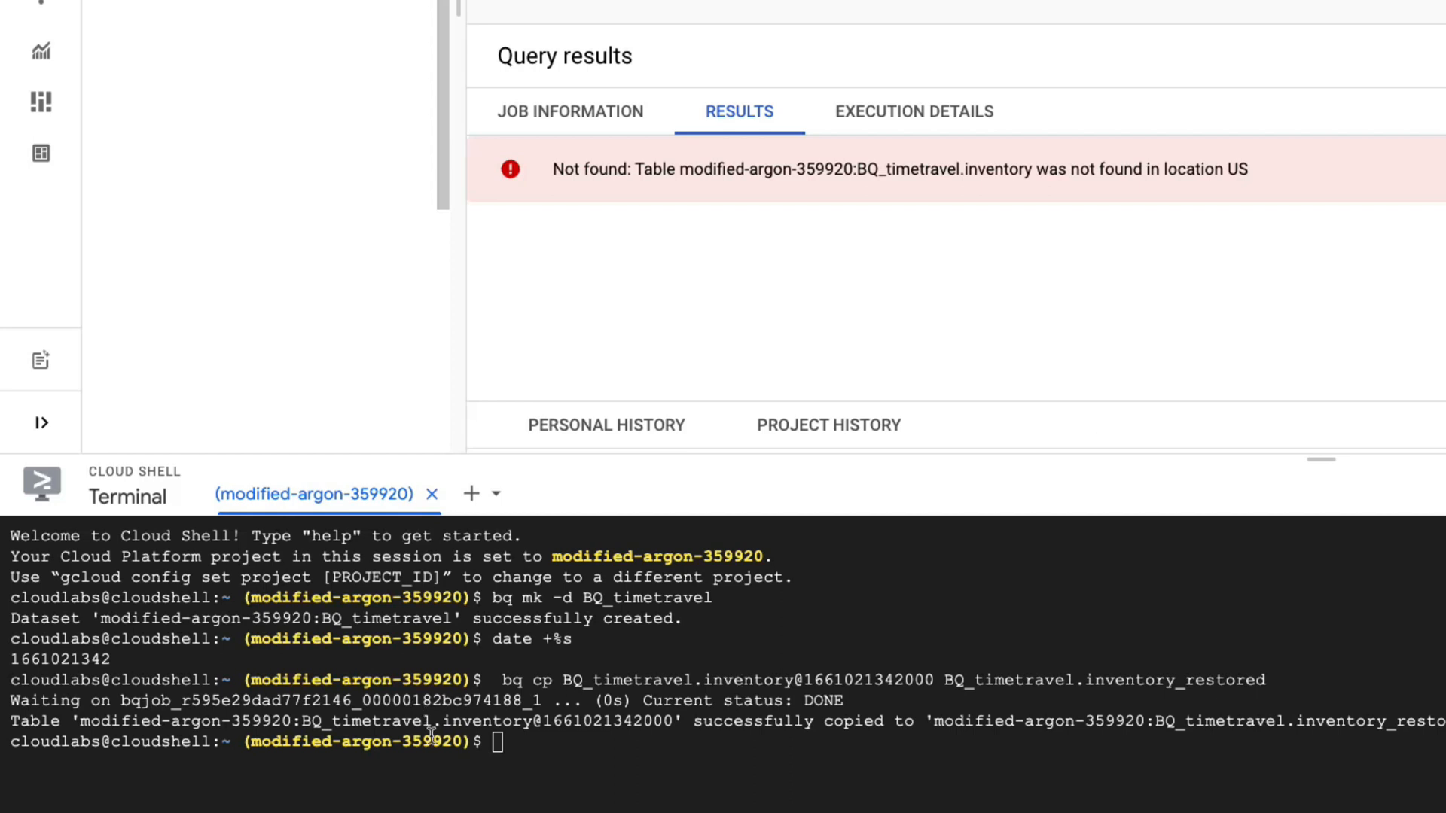
pyautogui.write('bq cp BQ_timetravel.inventory_restored BQ_timetravel.inventory')
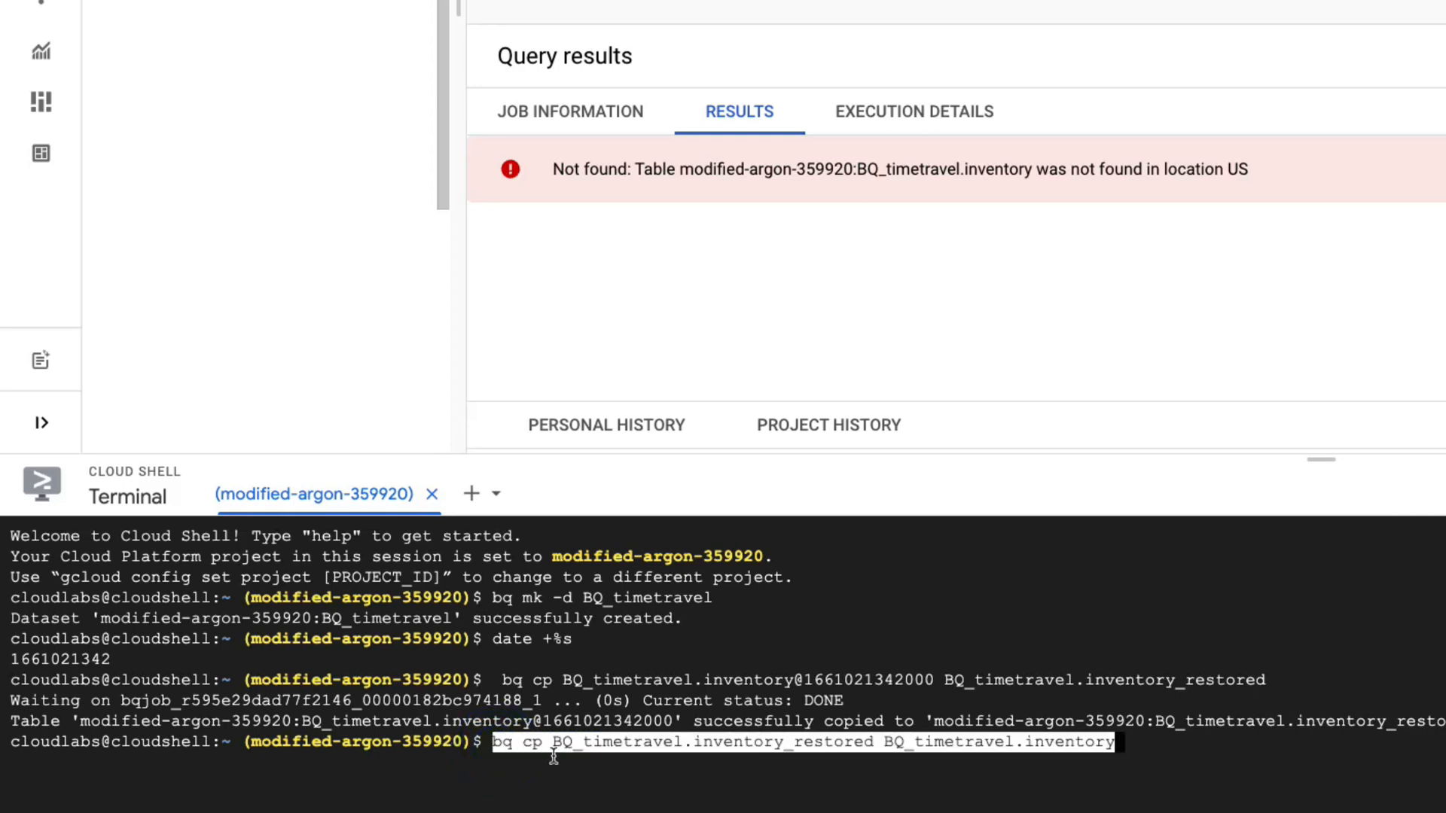
pyautogui.press('Enter')
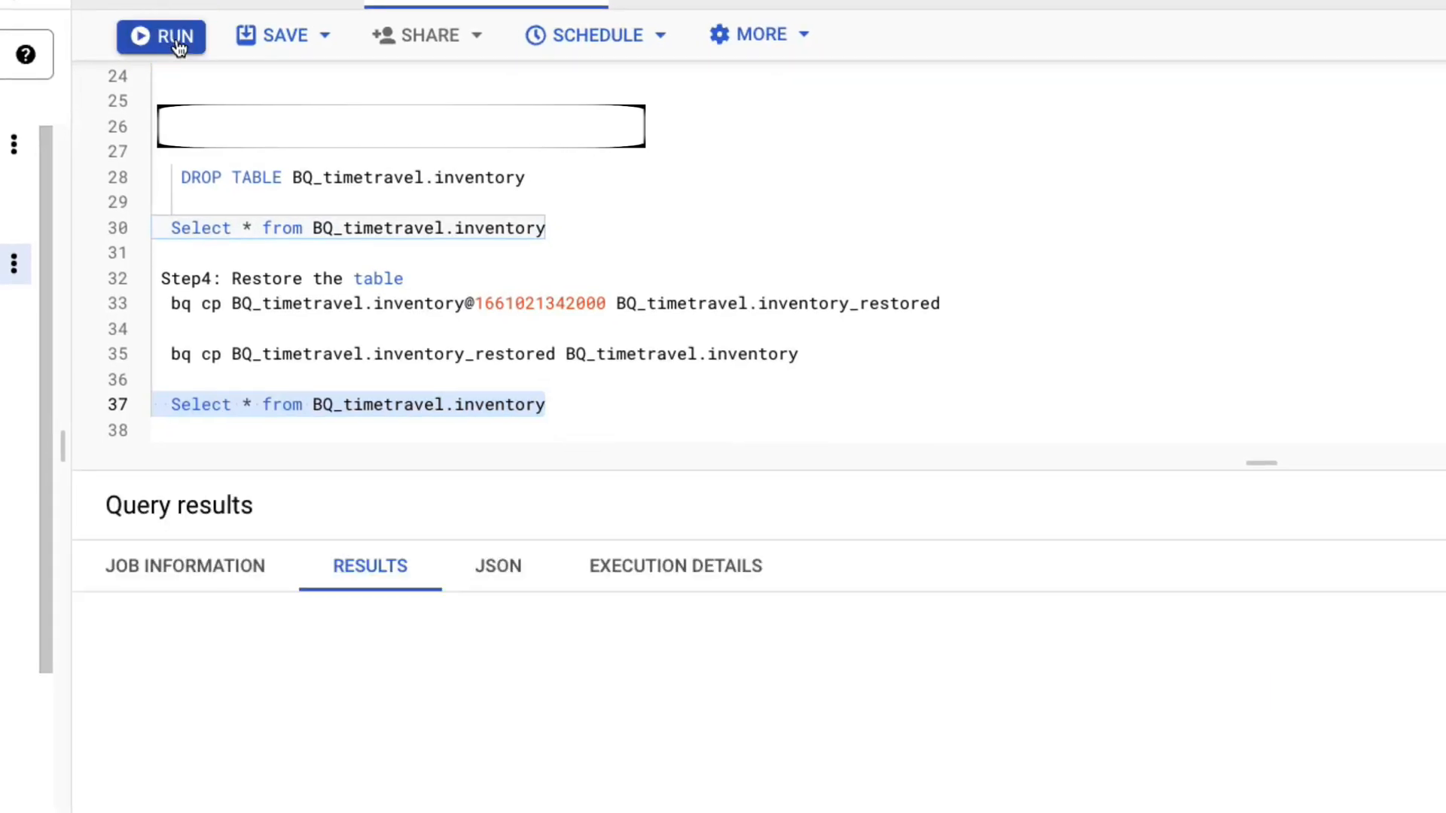
pyautogui.click(161, 36)
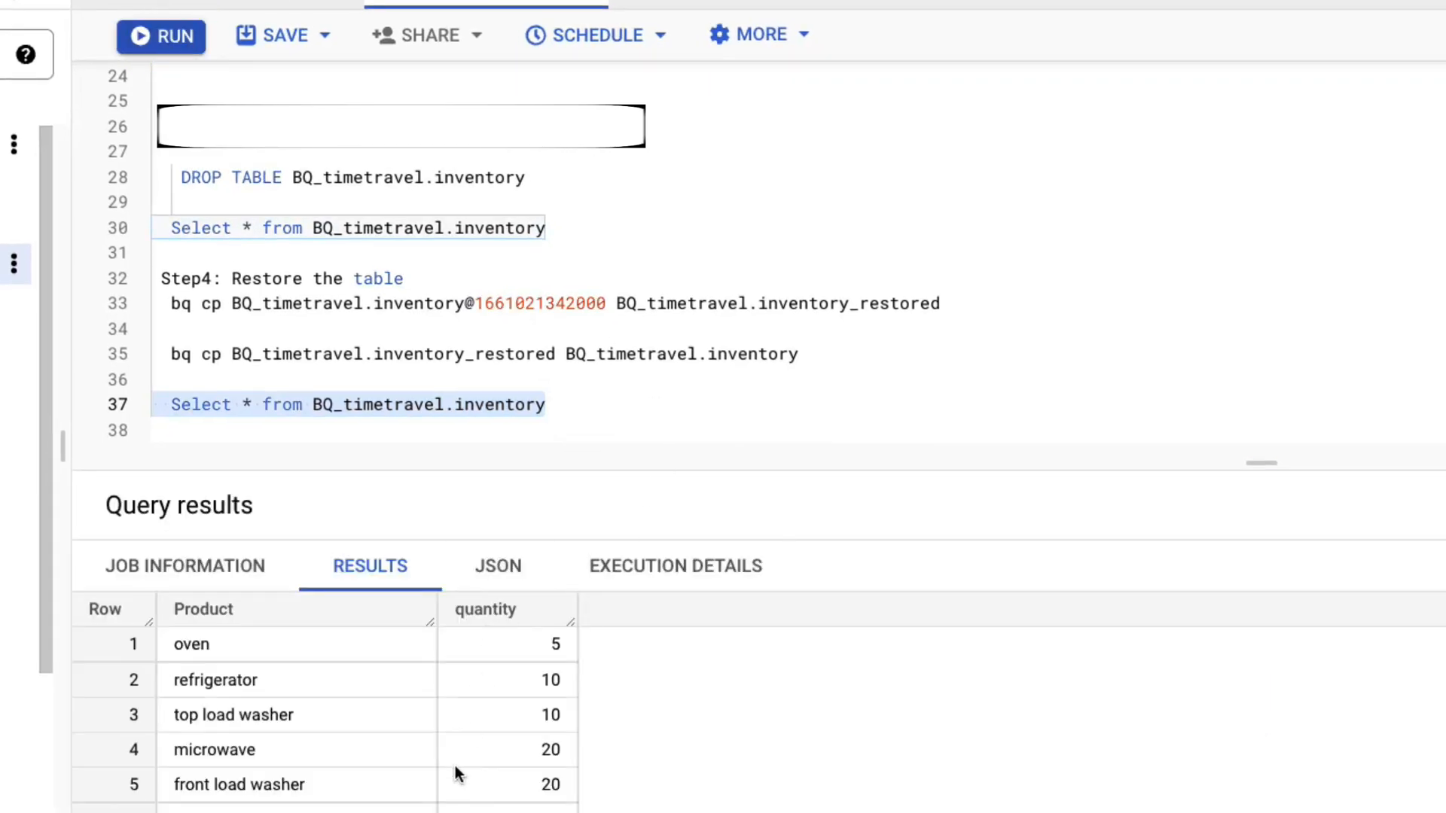
pyautogui.moveTo(623, 394)
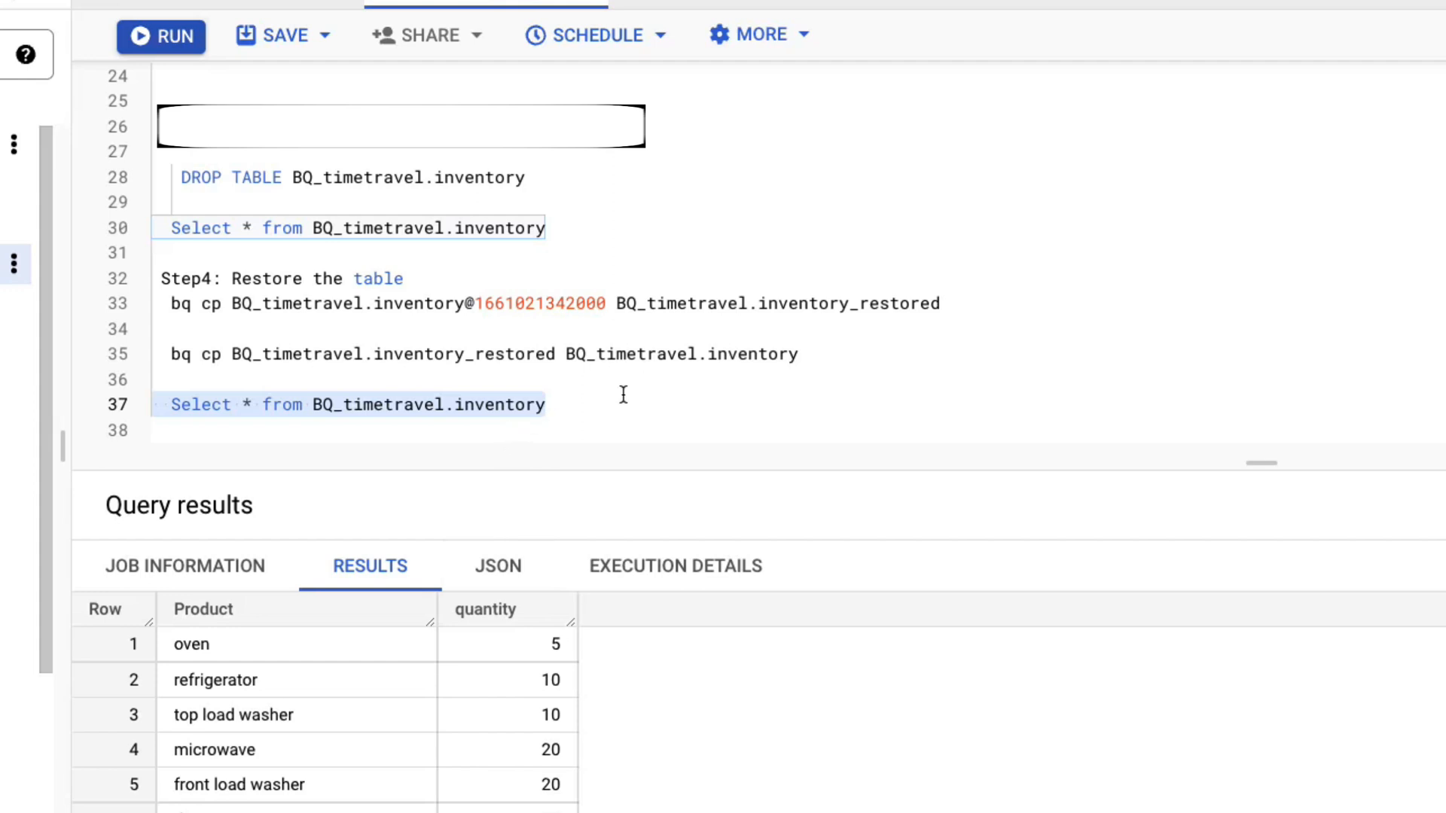
pyautogui.click(531, 39)
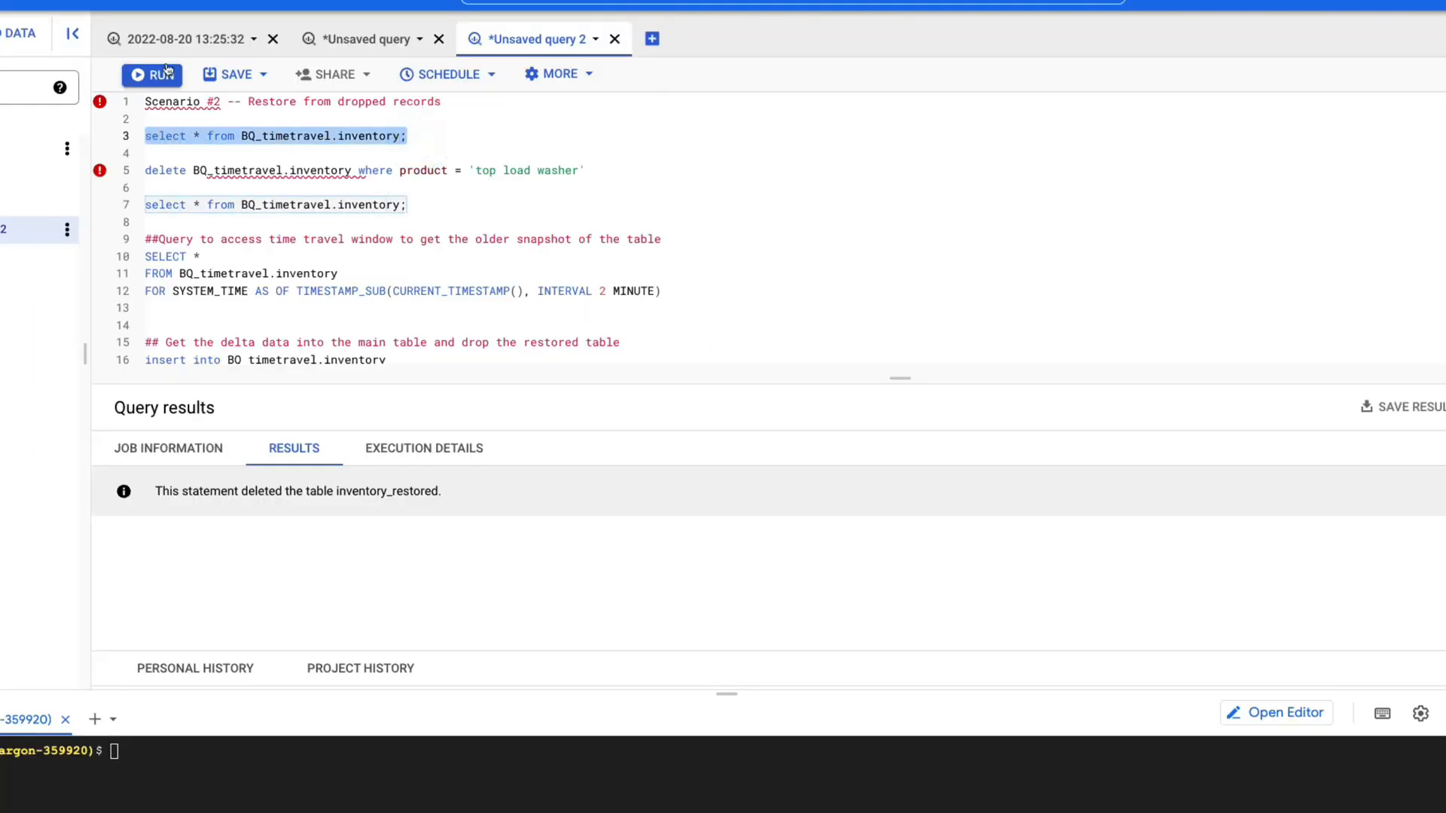
# - List inventory's six products, then select the top load washer delete statement
pyautogui.click(152, 75)
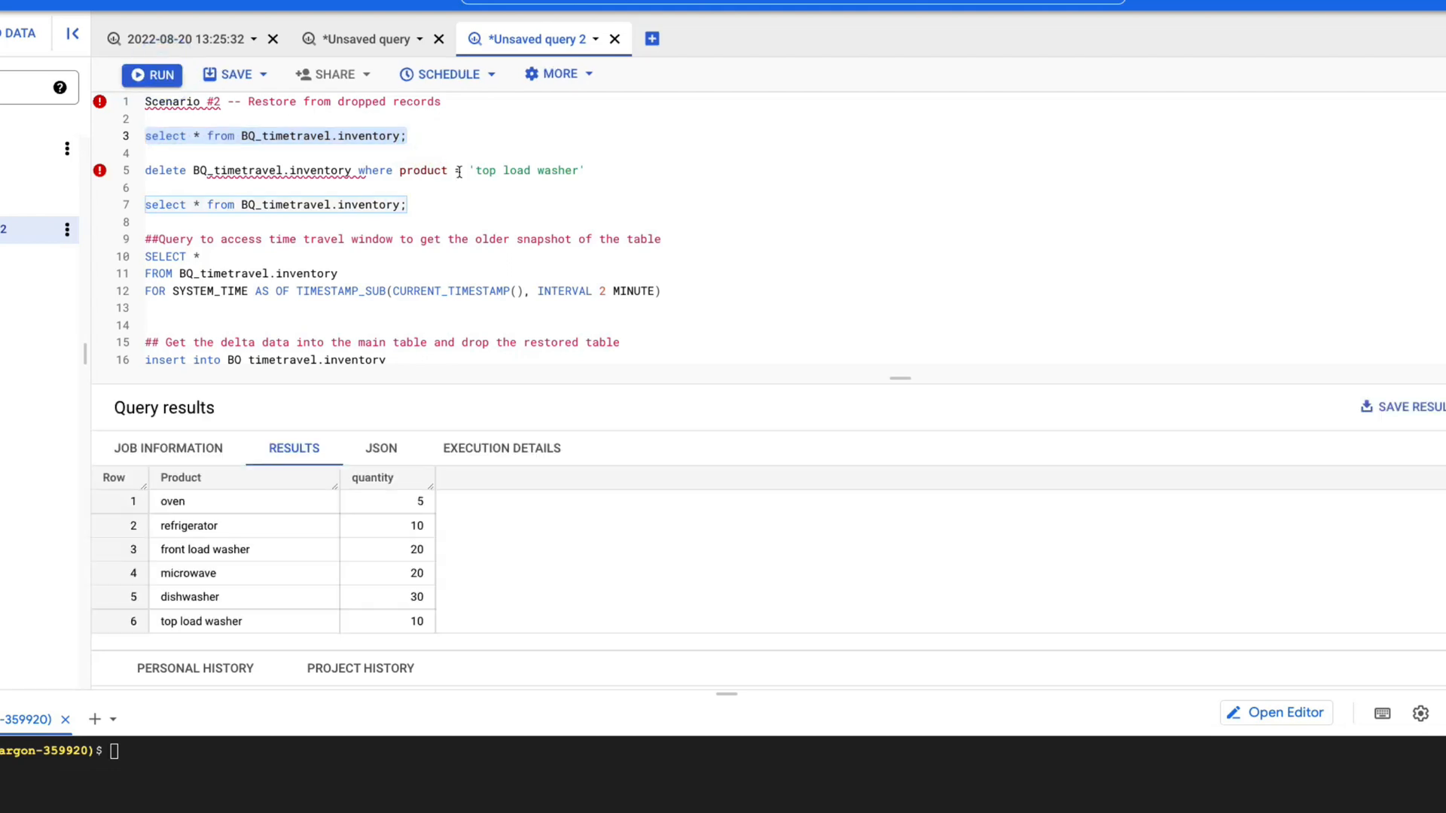
pyautogui.moveTo(159, 621)
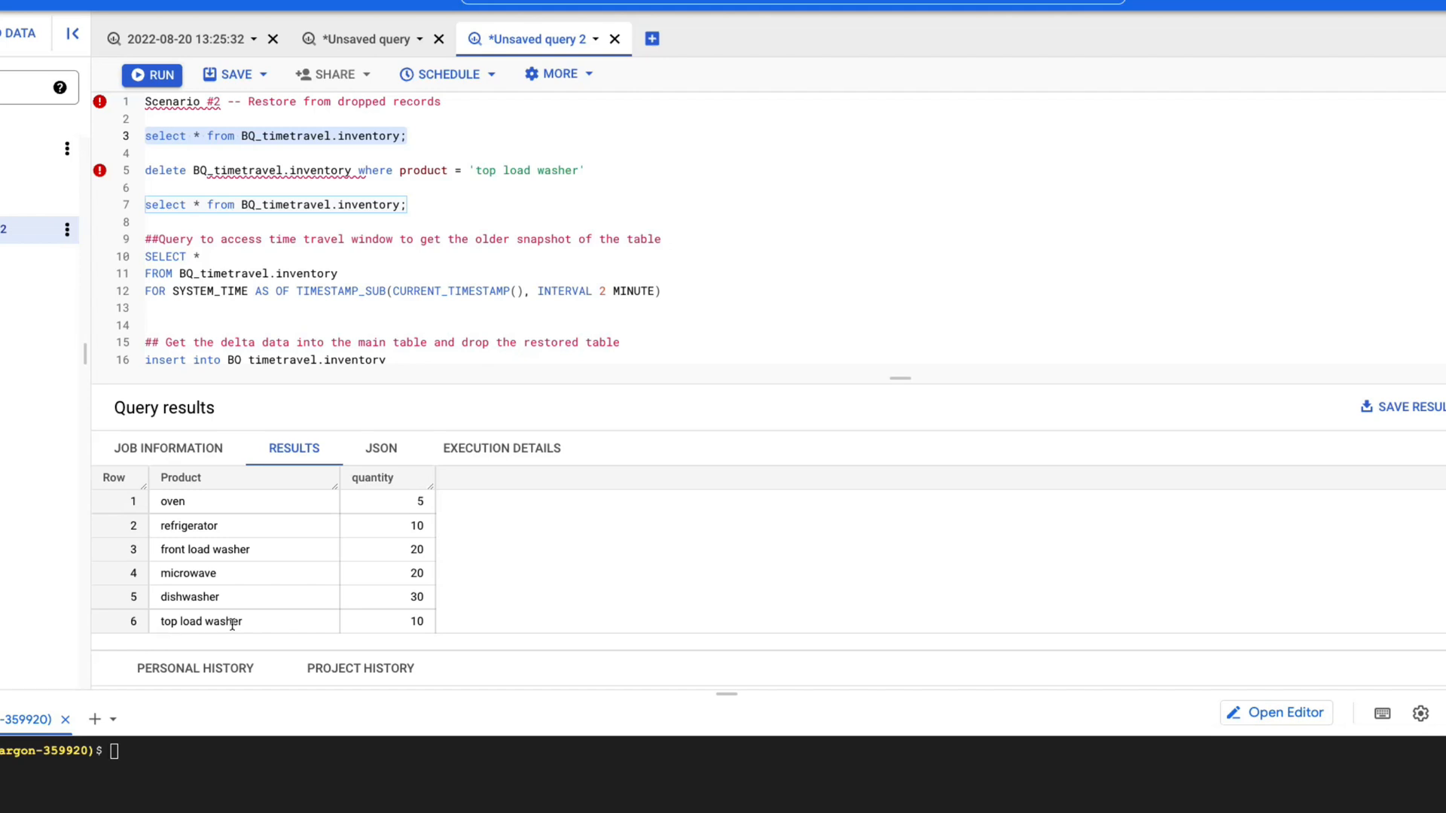
pyautogui.moveTo(129, 573)
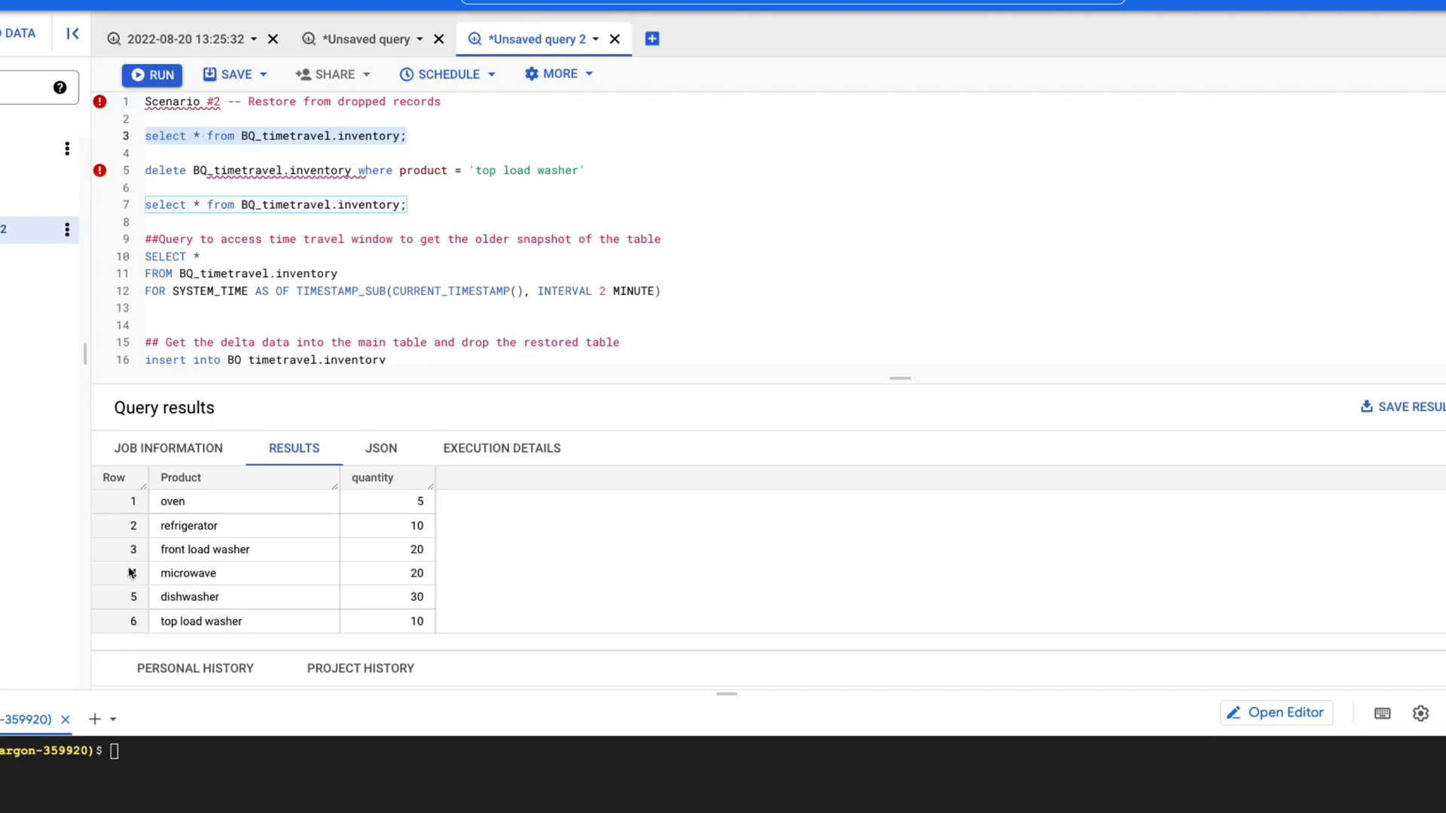
pyautogui.click(344, 149)
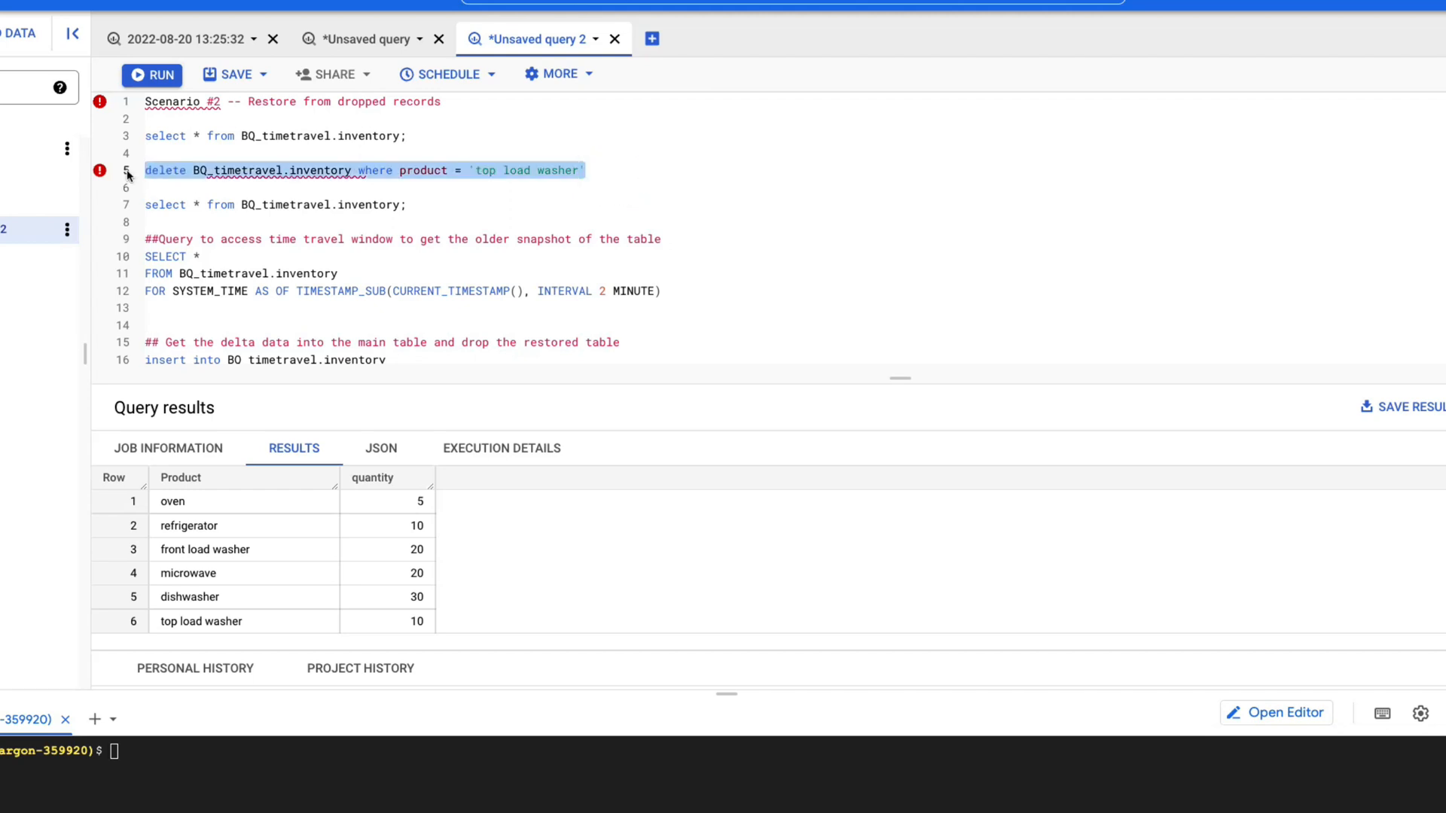
# - Delete the top load washer row and re-list inventory, now five products
pyautogui.click(151, 75)
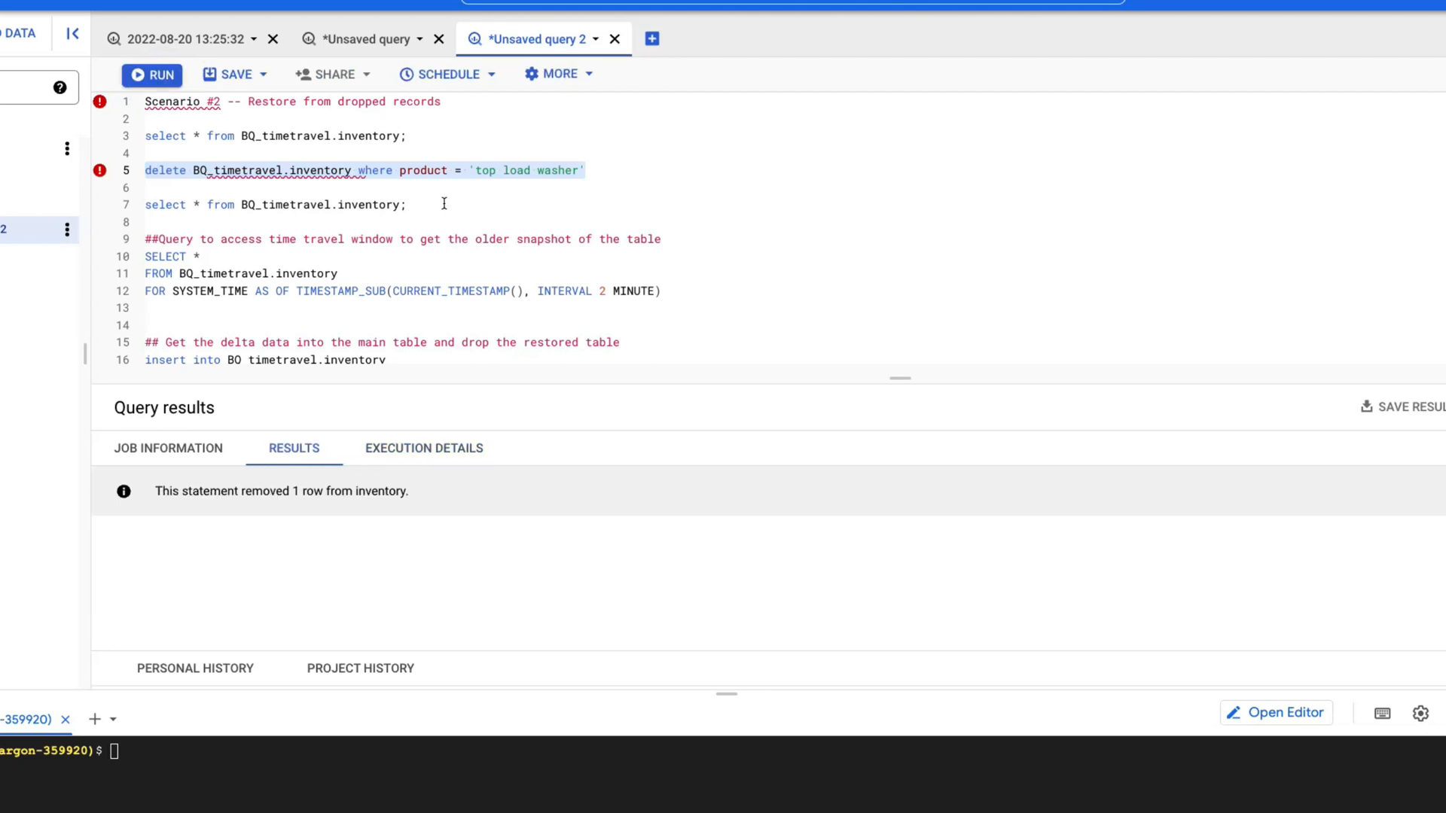
pyautogui.doubleClick(374, 204)
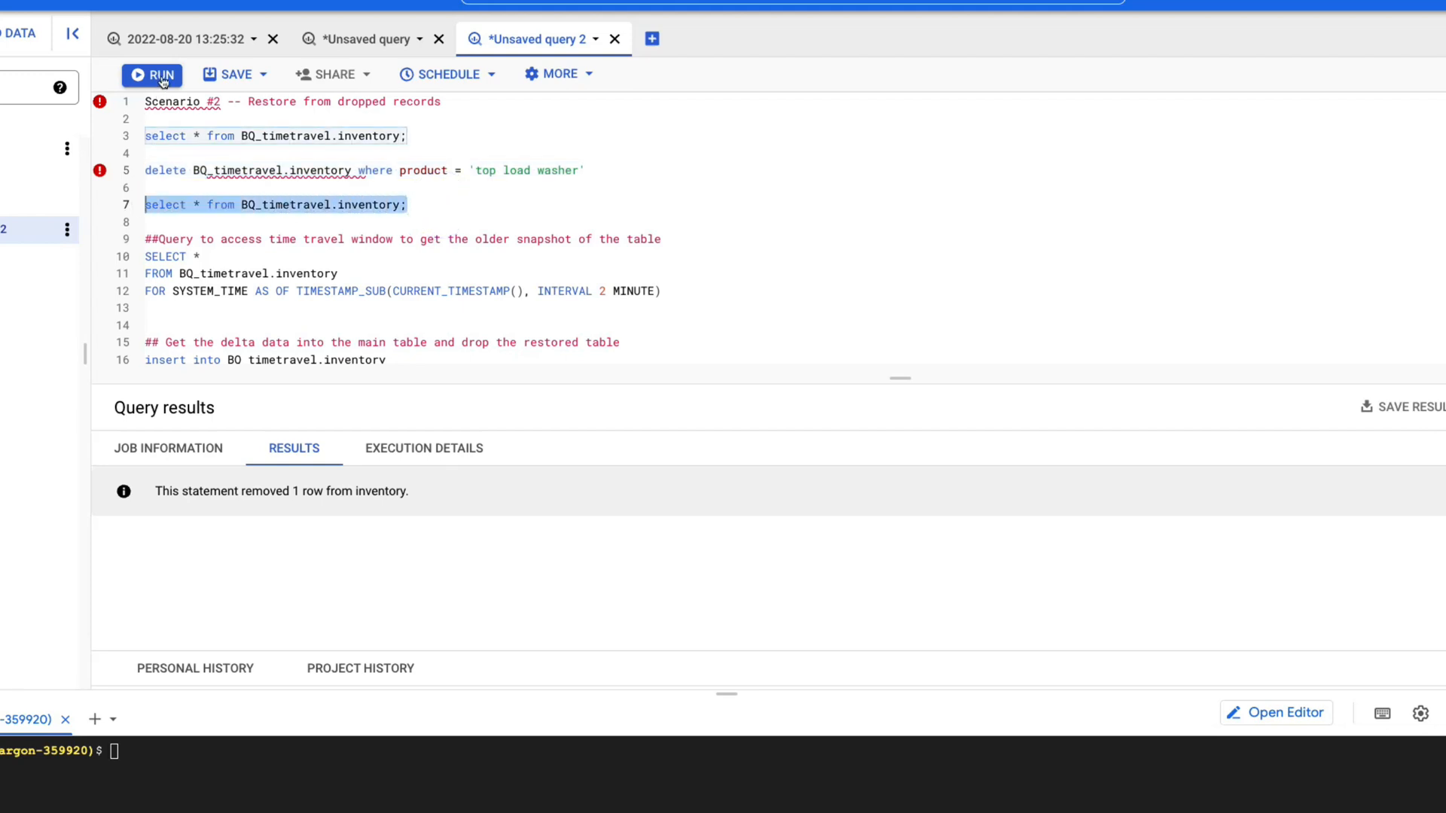
pyautogui.click(151, 74)
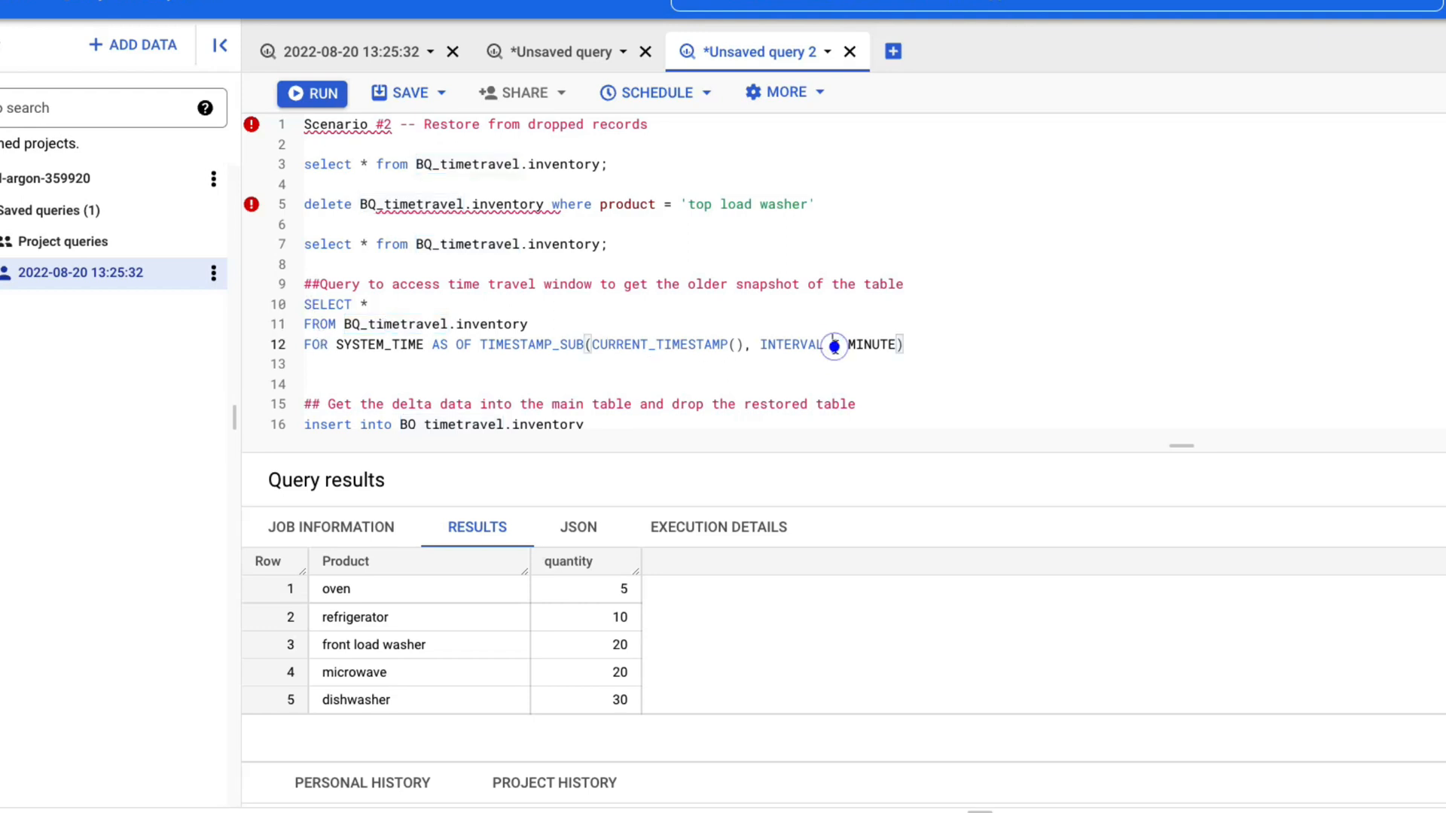
# - Run the FOR SYSTEM_TIME AS OF query with INTERVAL changed from 2 to 1 MINUTE
pyautogui.write('2')
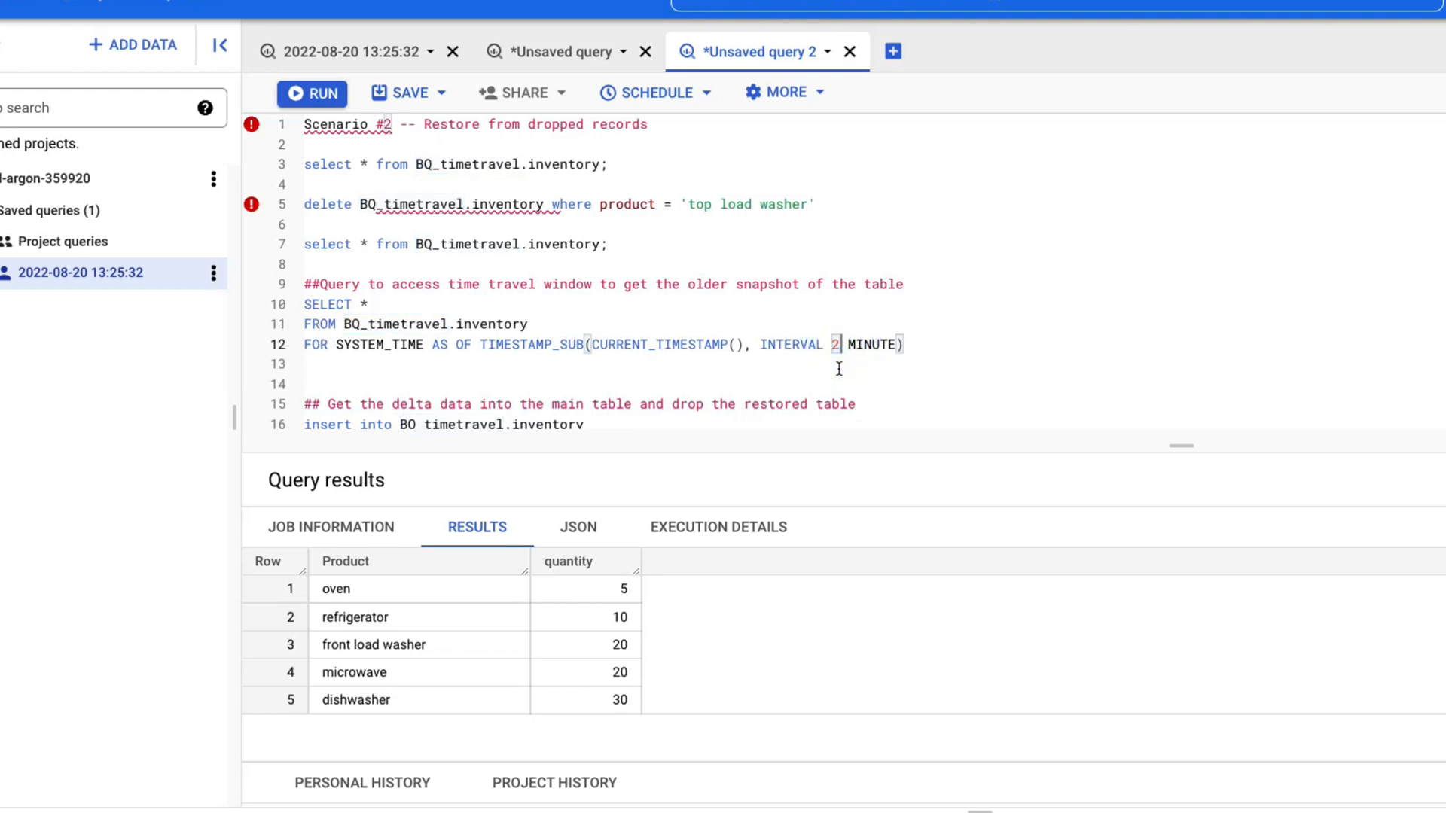
pyautogui.write('1')
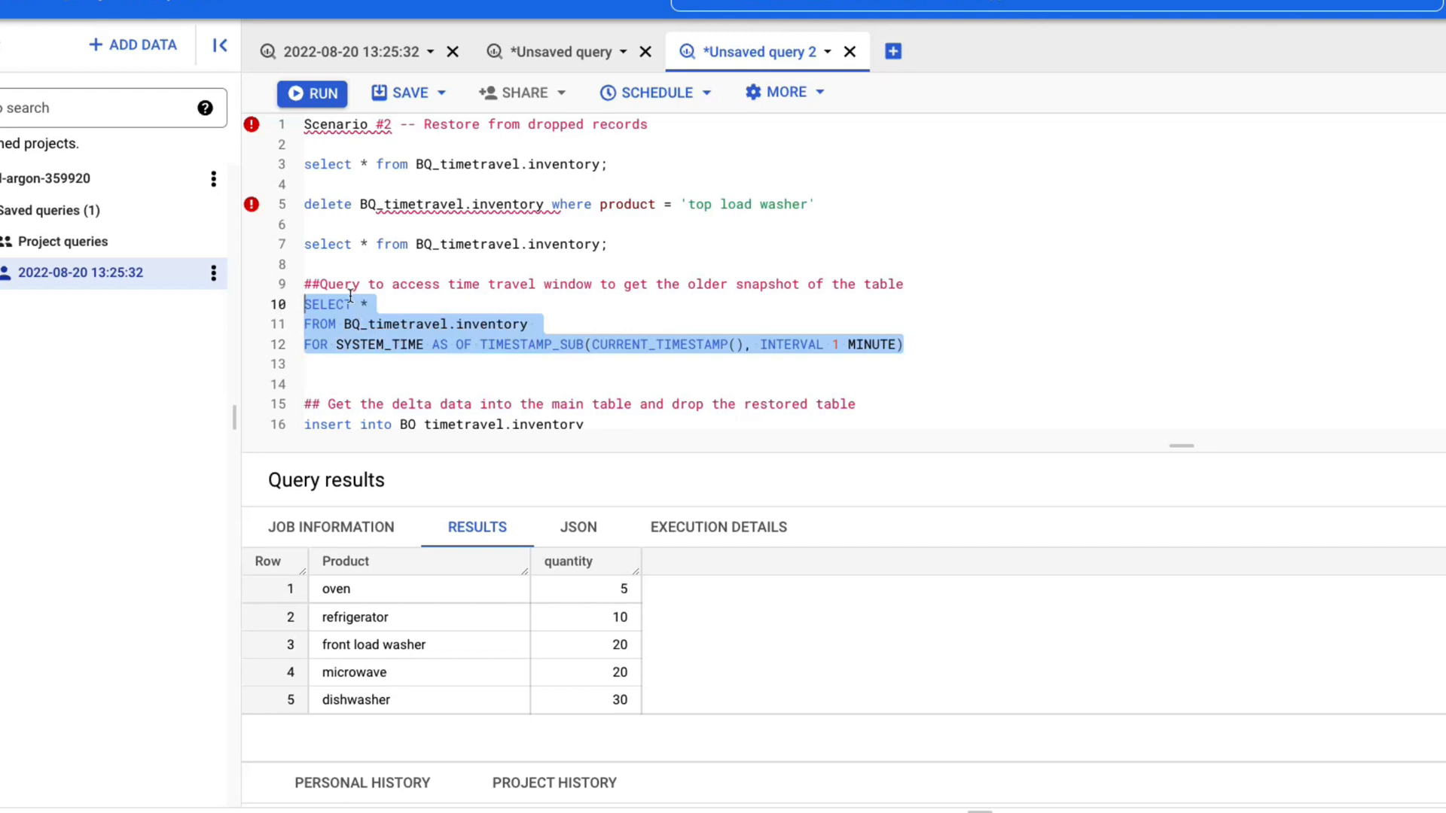
pyautogui.click(312, 93)
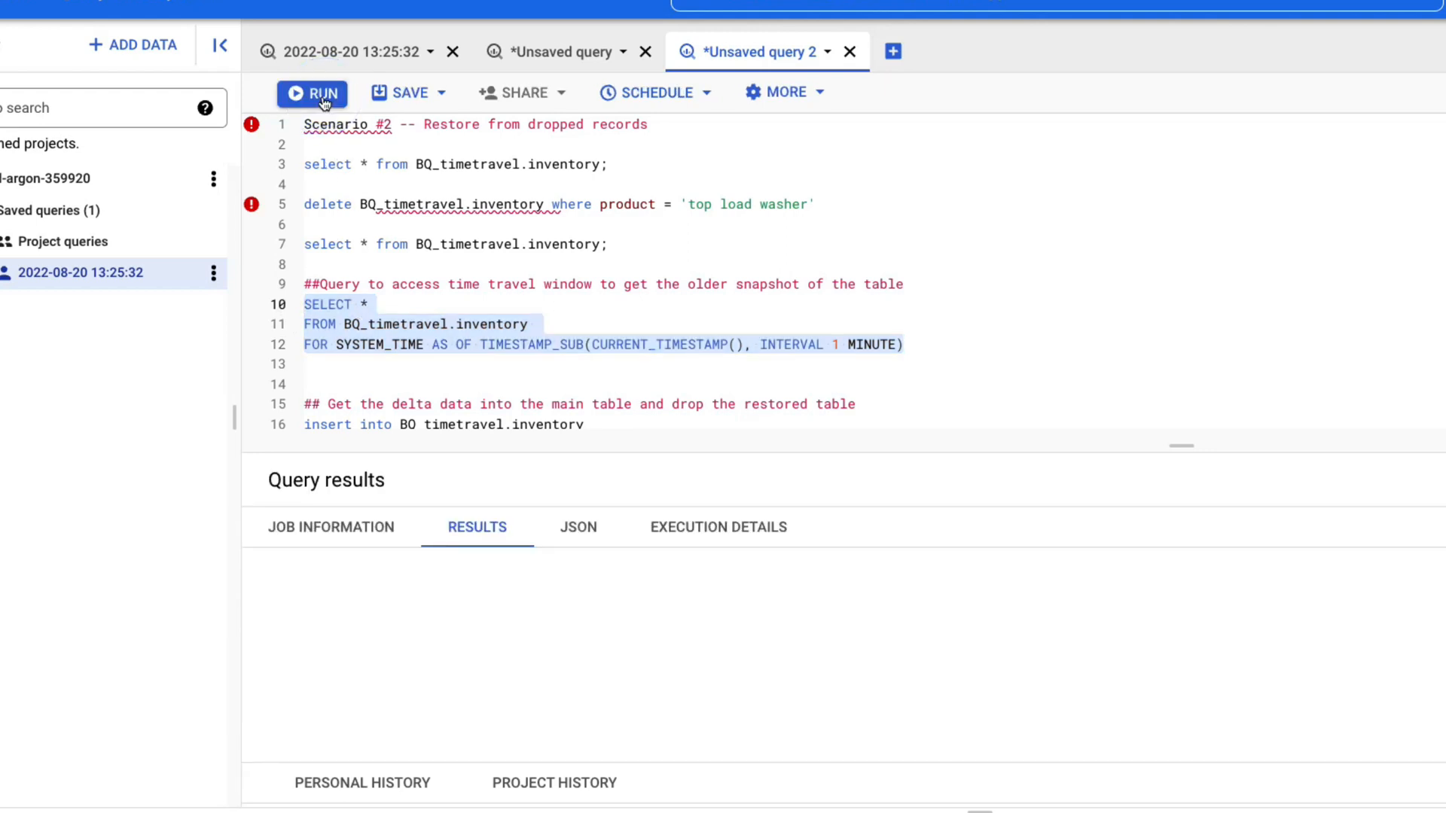
pyautogui.click(311, 92)
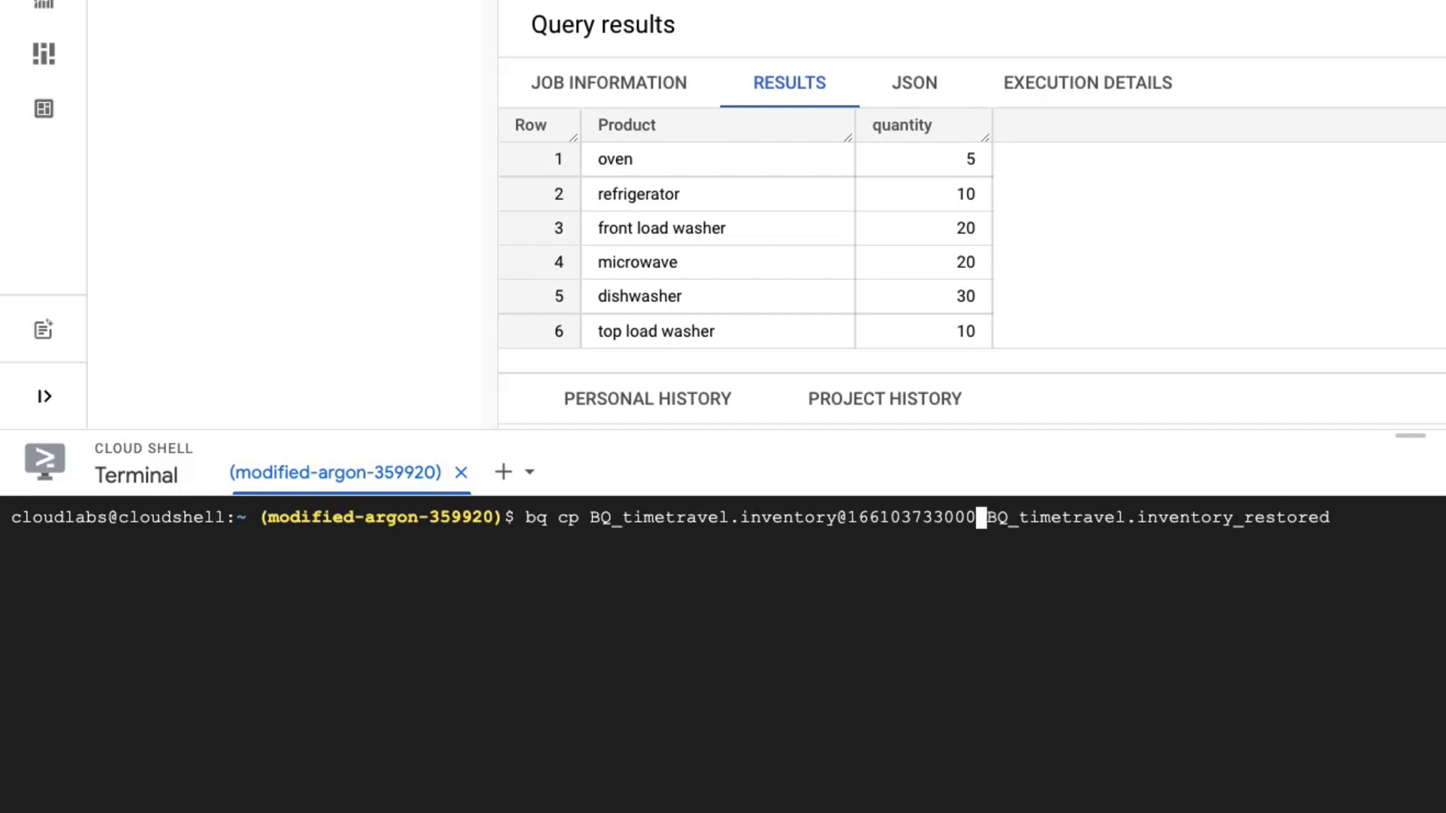
pyautogui.press('Backspace')
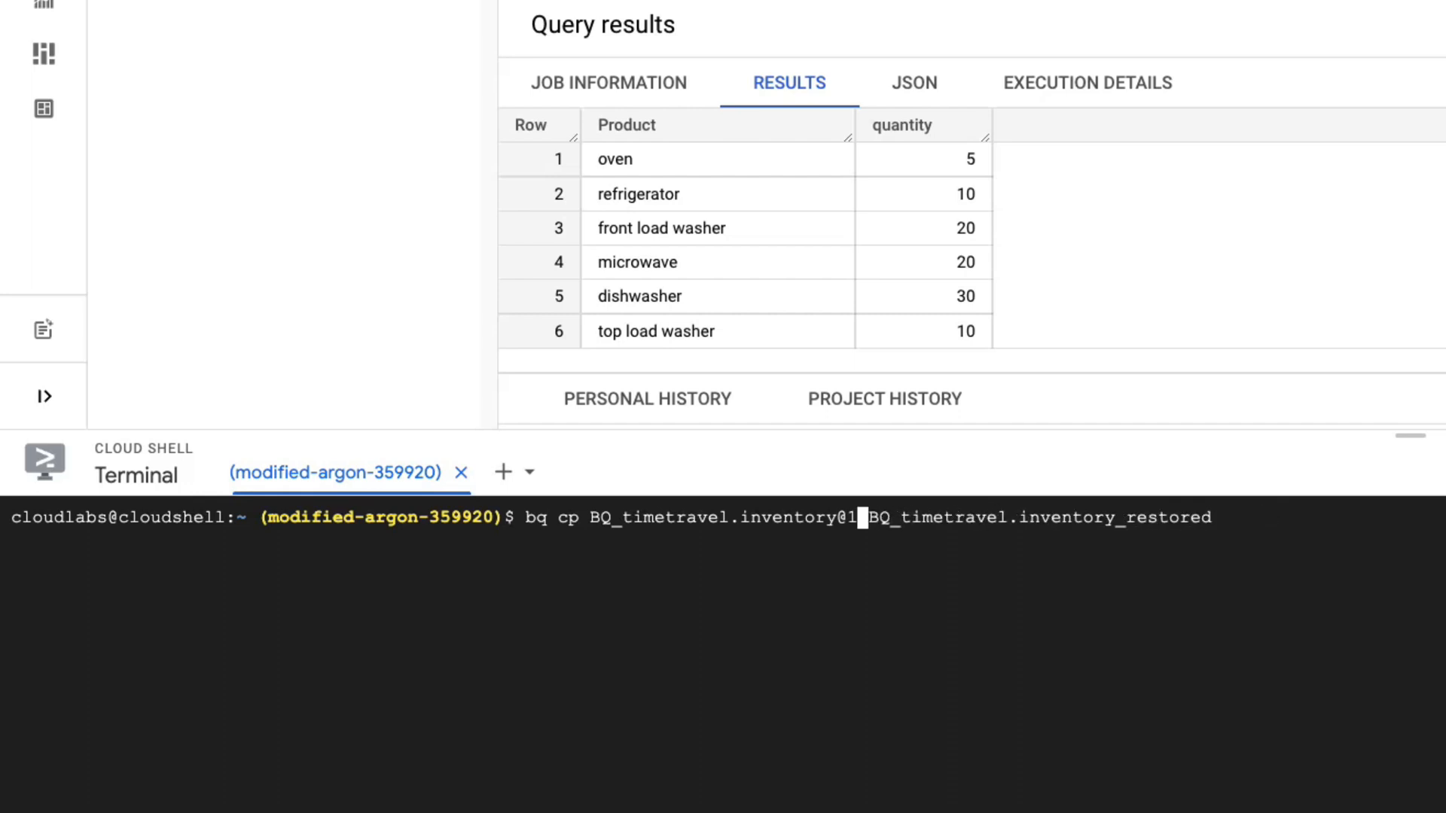
pyautogui.press('Backspace')
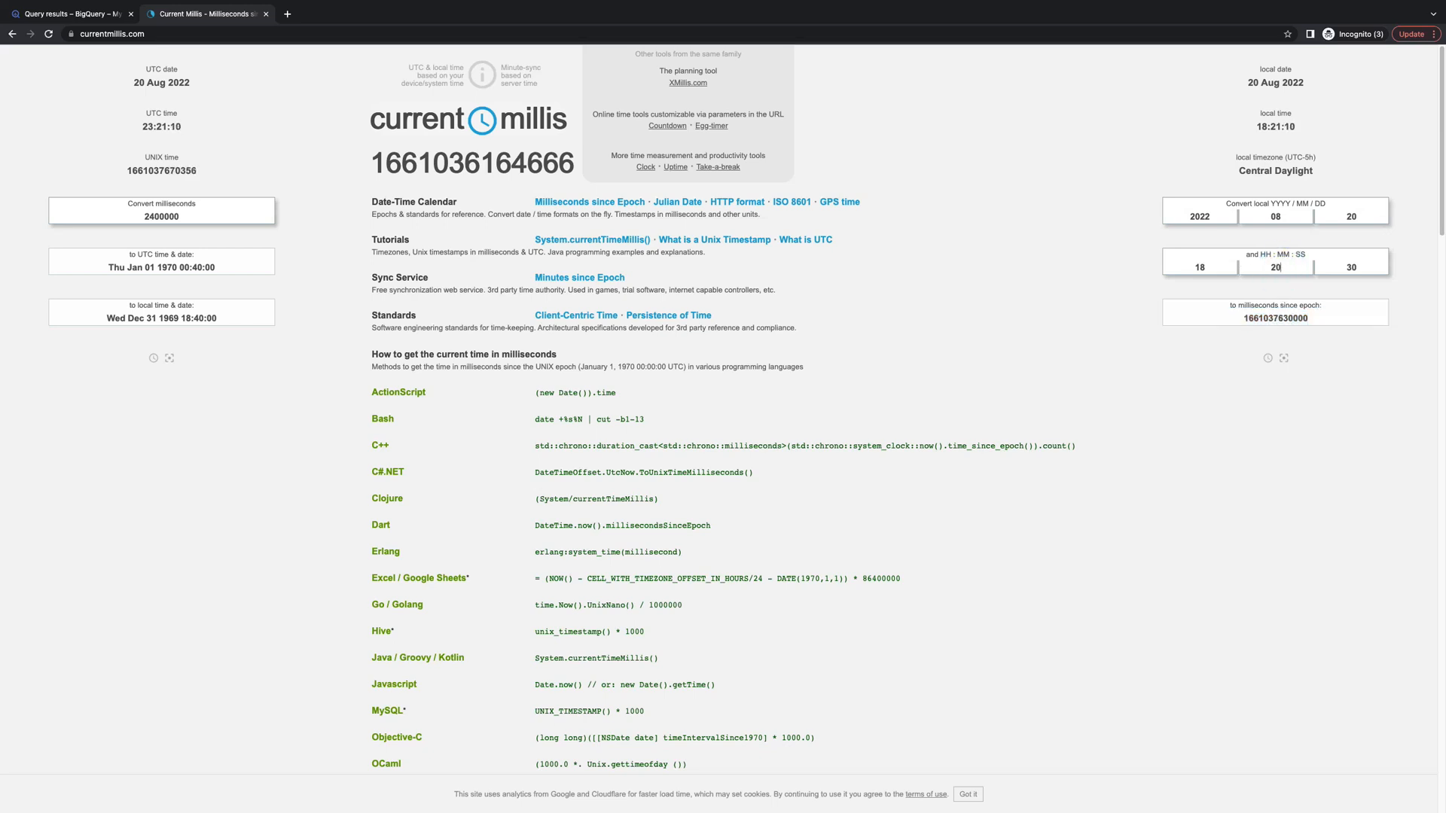
pyautogui.click(1354, 269)
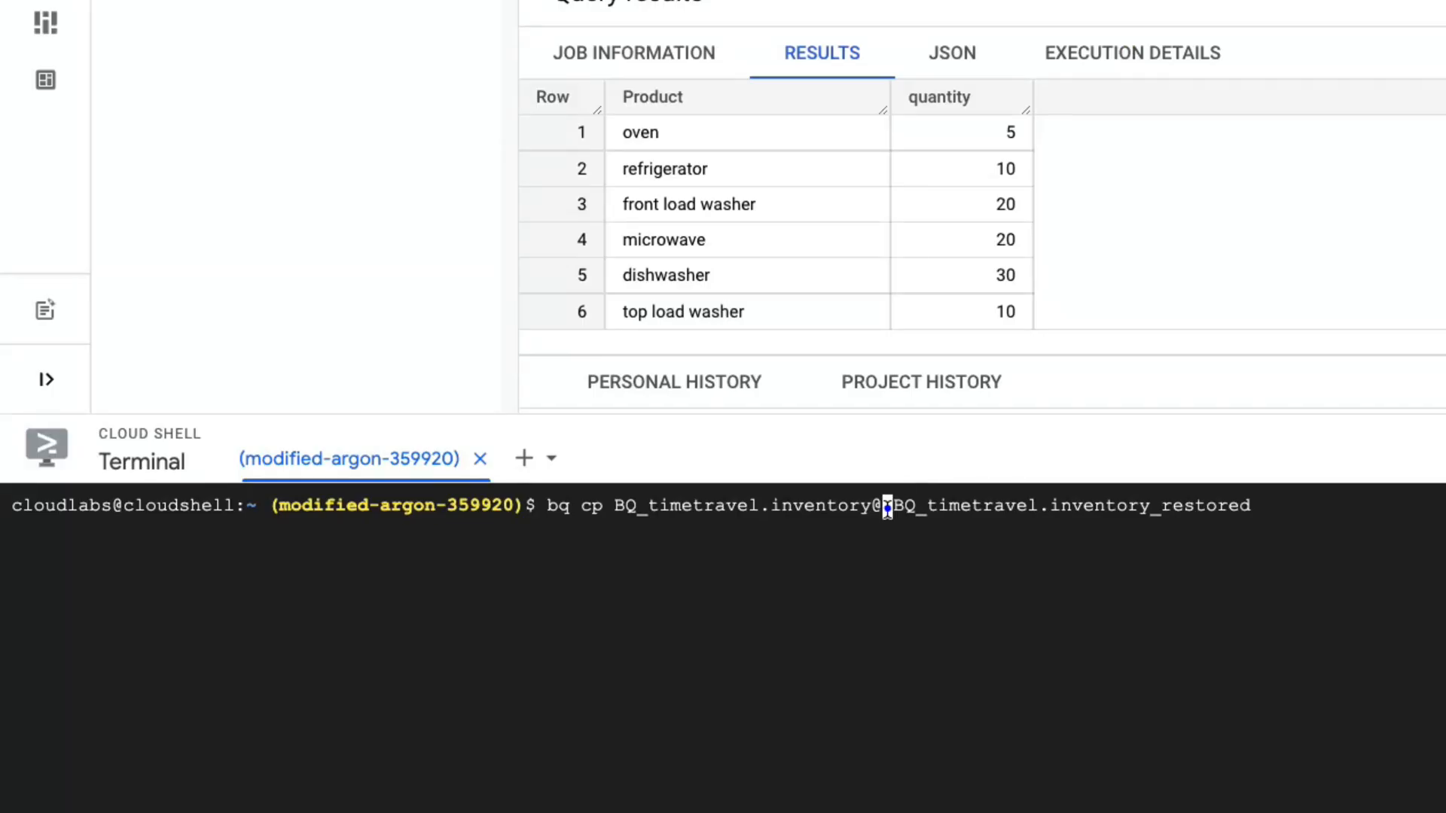
pyautogui.write('1661037600000')
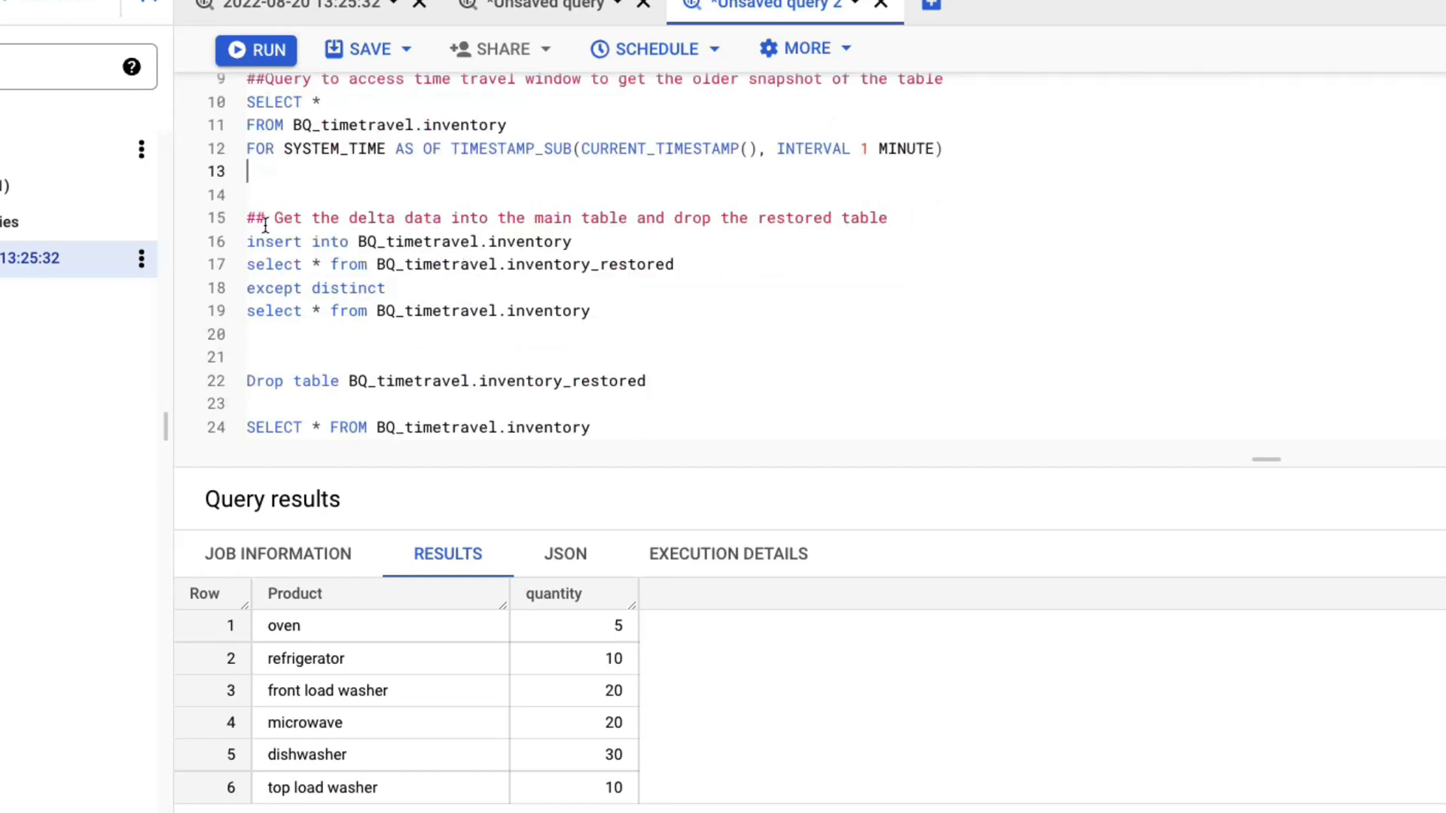
# - Run the EXCEPT DISTINCT query of inventory_restored against inventory, returning top load washer, quantity 10
pyautogui.click(618, 320)
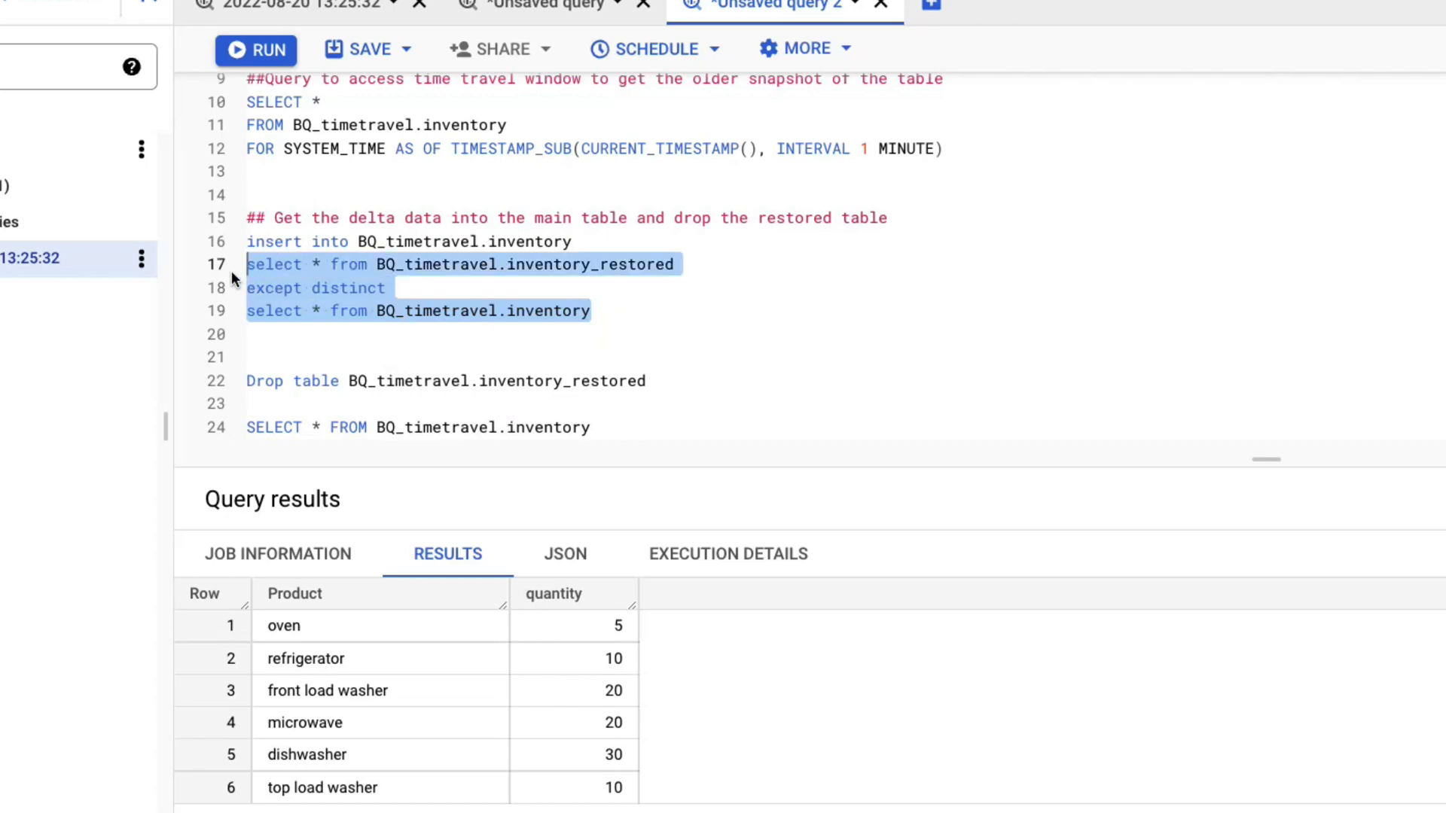
pyautogui.moveTo(631, 265)
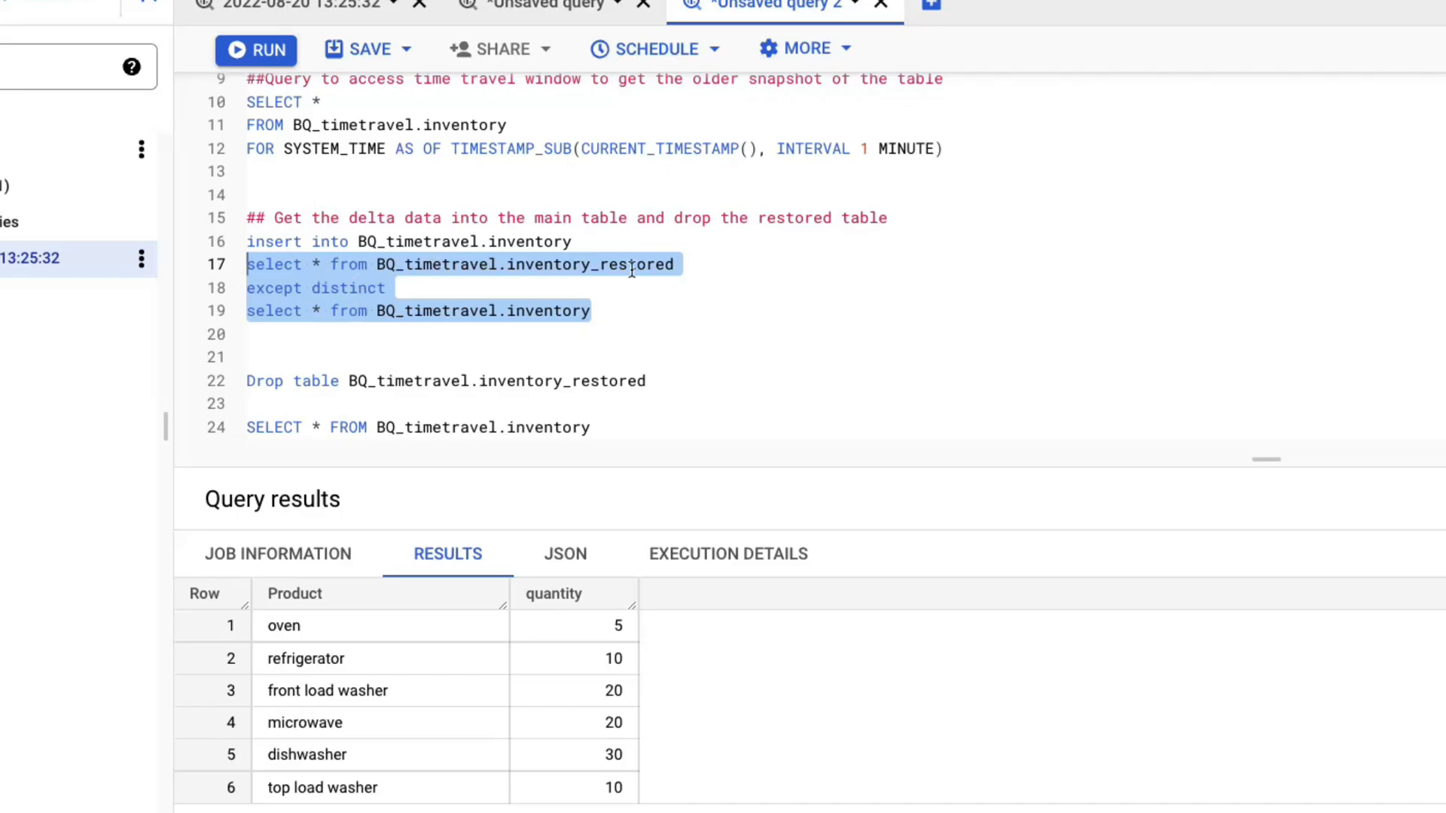
pyautogui.click(260, 49)
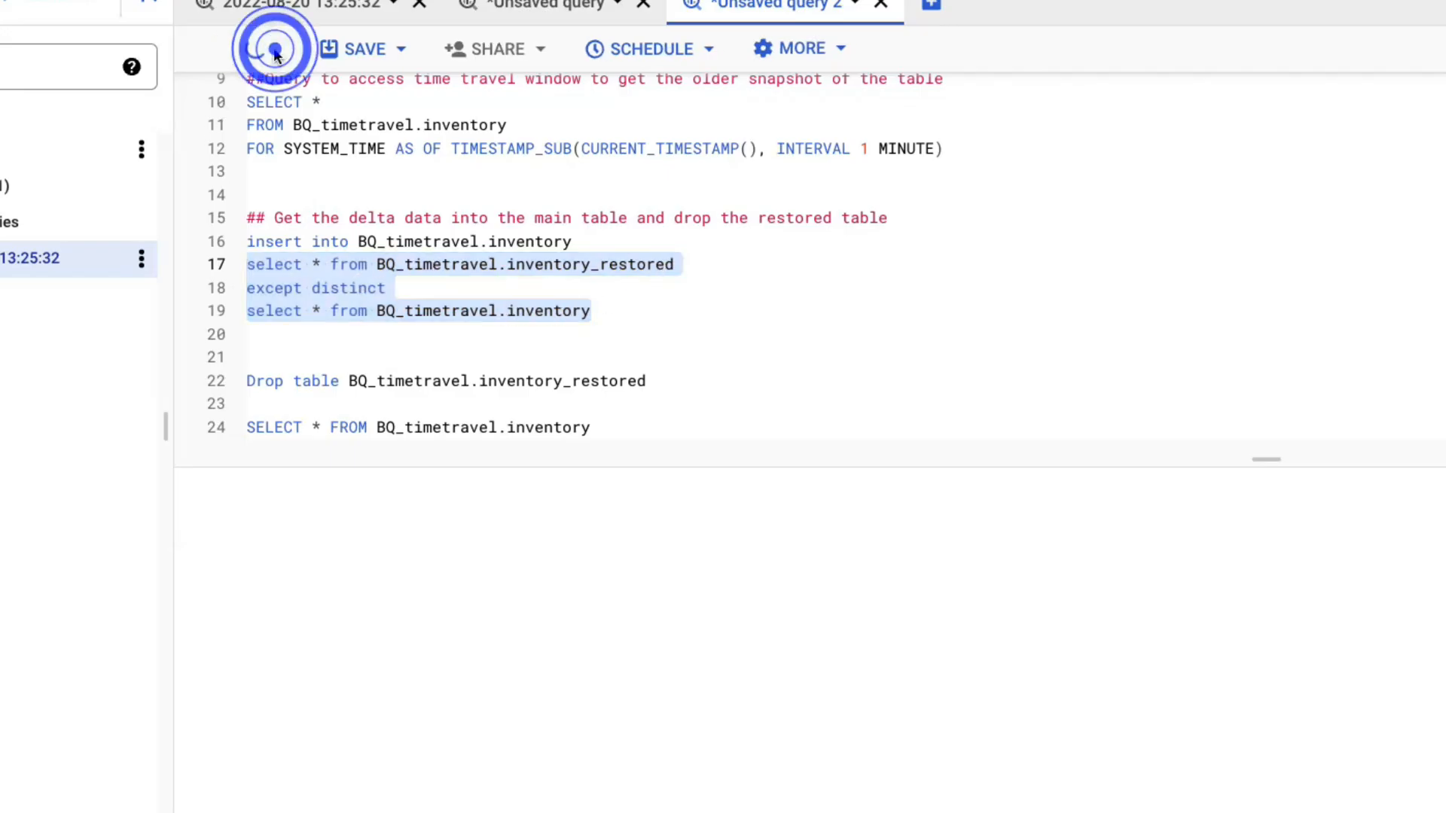
pyautogui.click(267, 49)
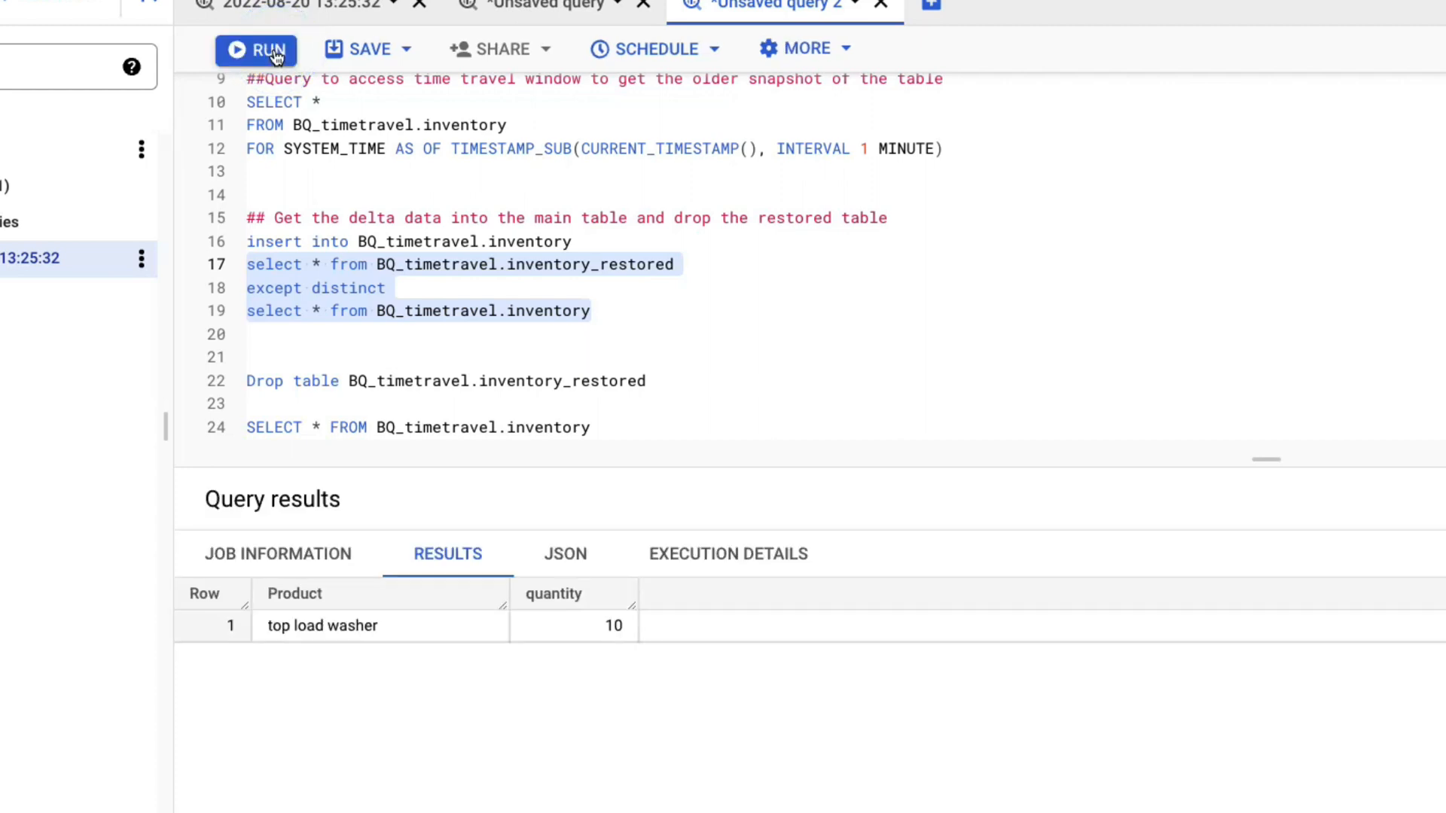
pyautogui.moveTo(432, 635)
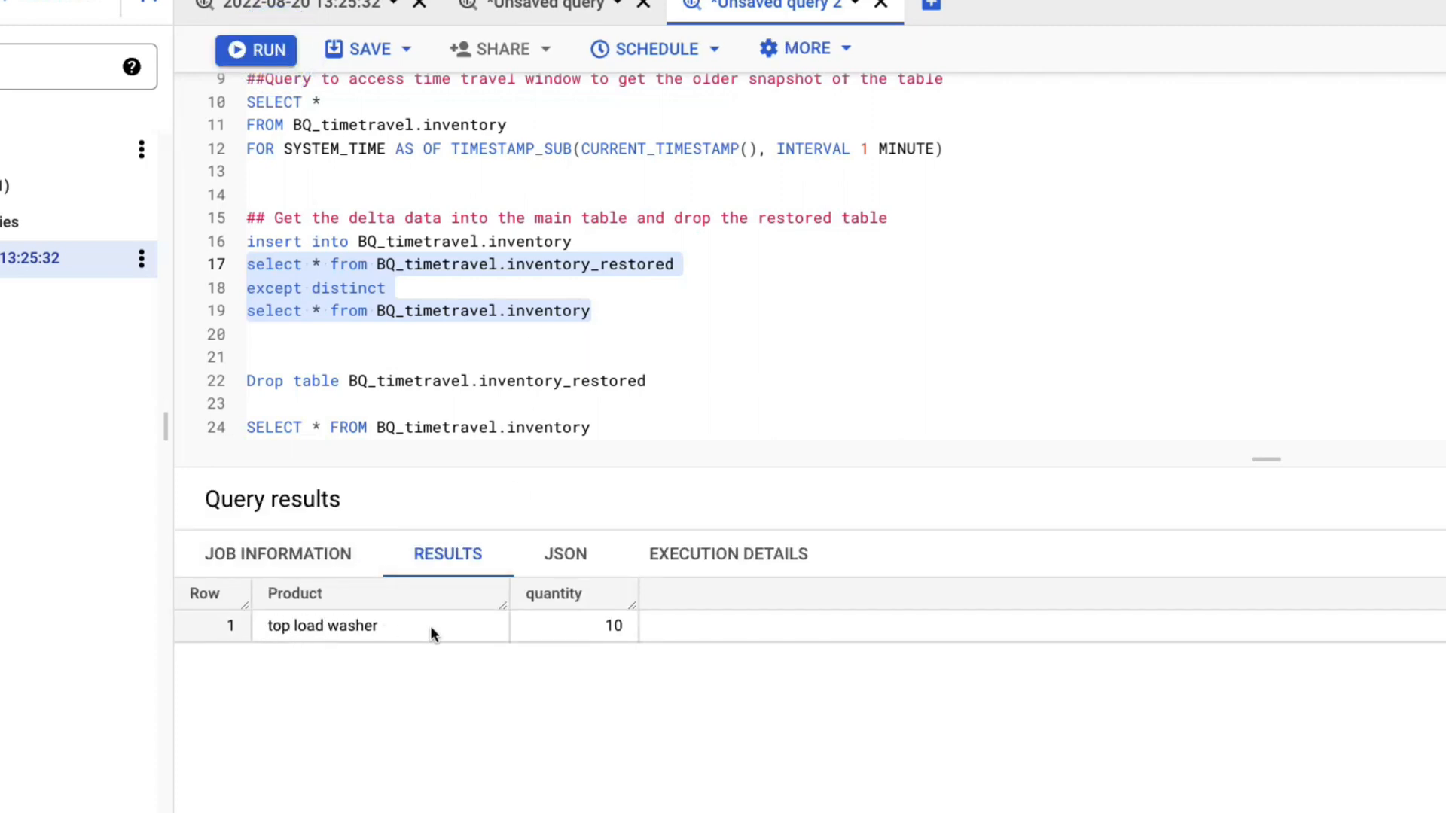
pyautogui.click(518, 265)
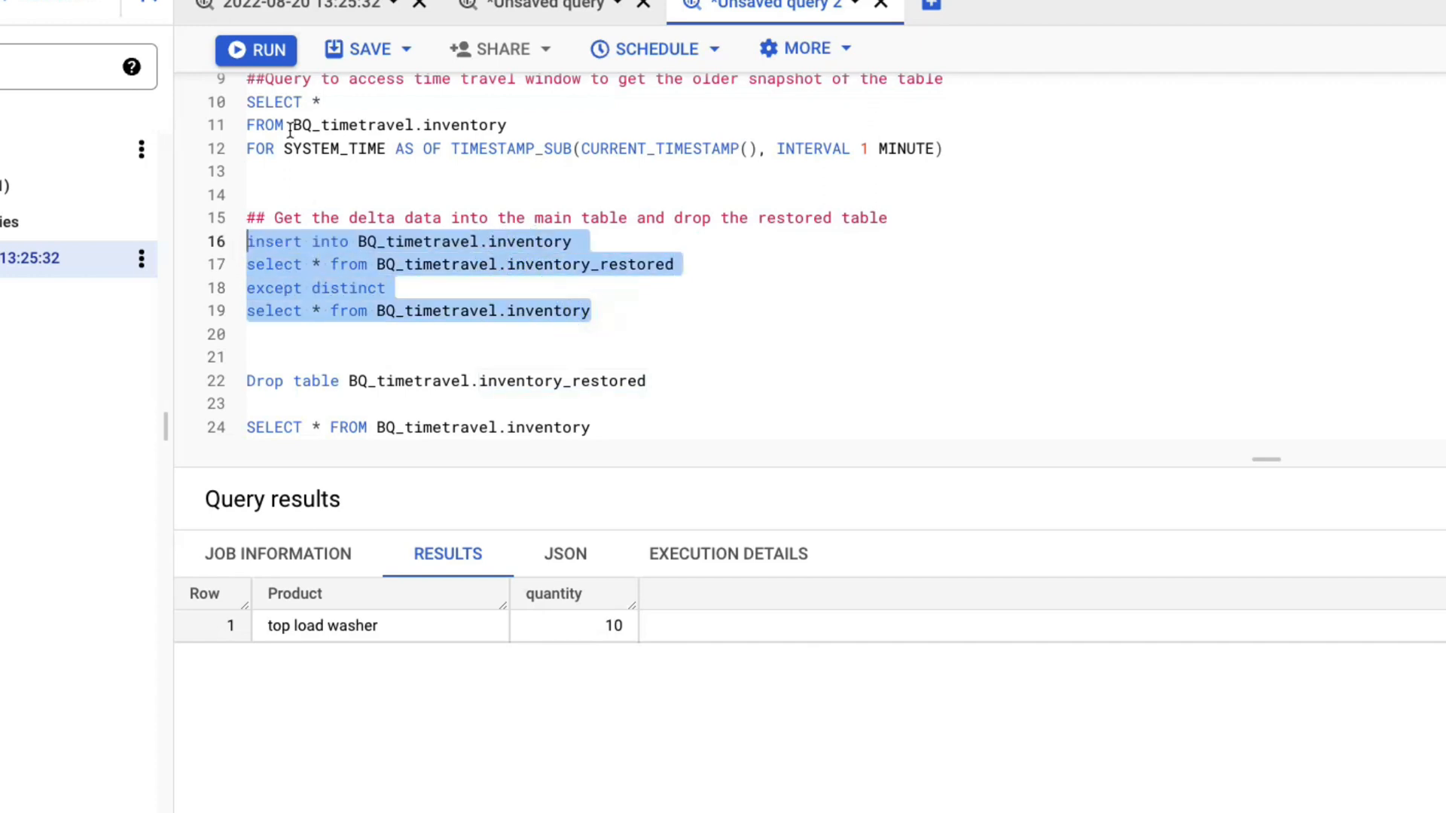
# - Run the INSERT INTO … EXCEPT DISTINCT, DROP TABLE inventory_restored, then SELECT * FROM inventory
pyautogui.click(256, 49)
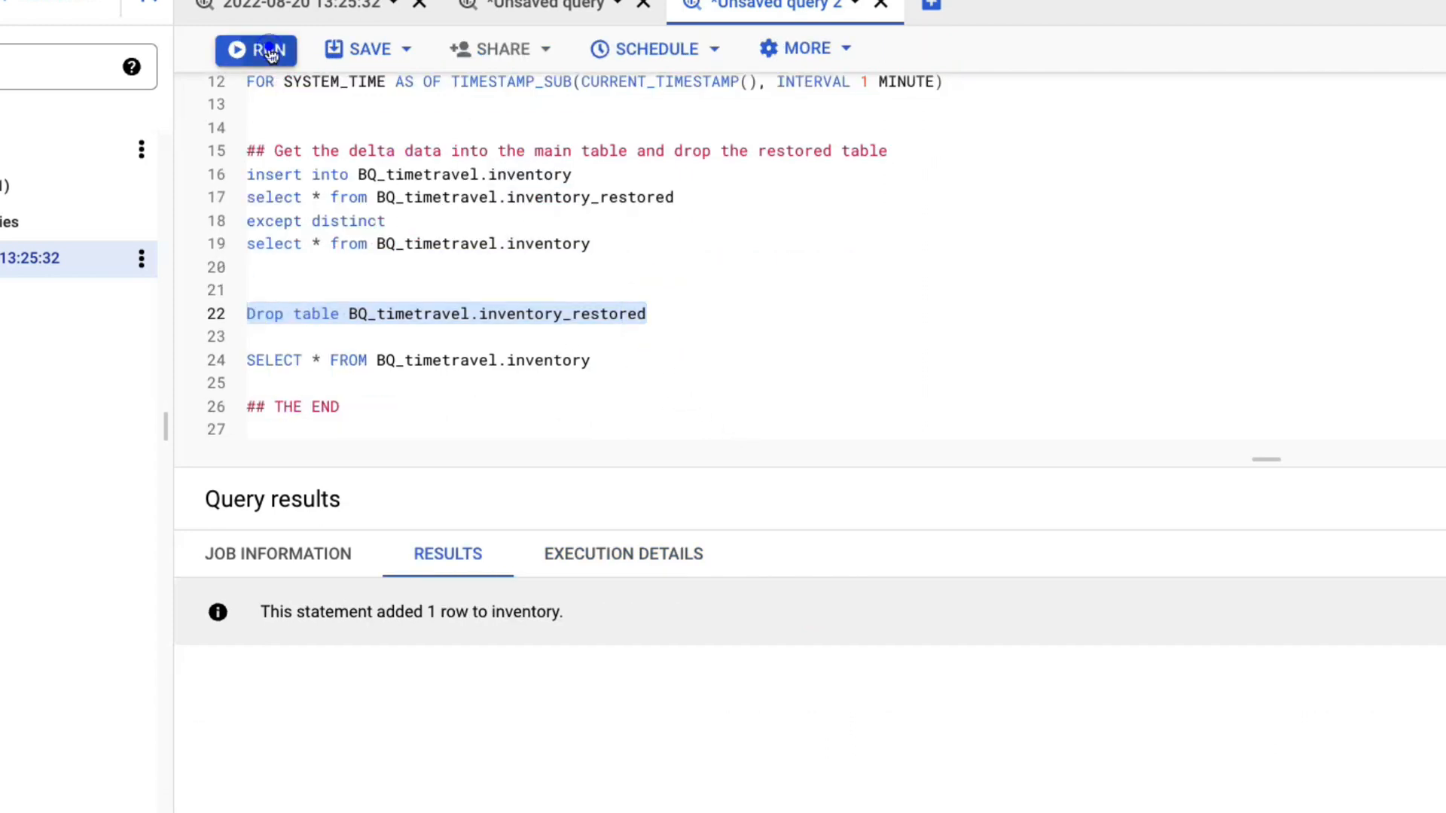
pyautogui.click(256, 49)
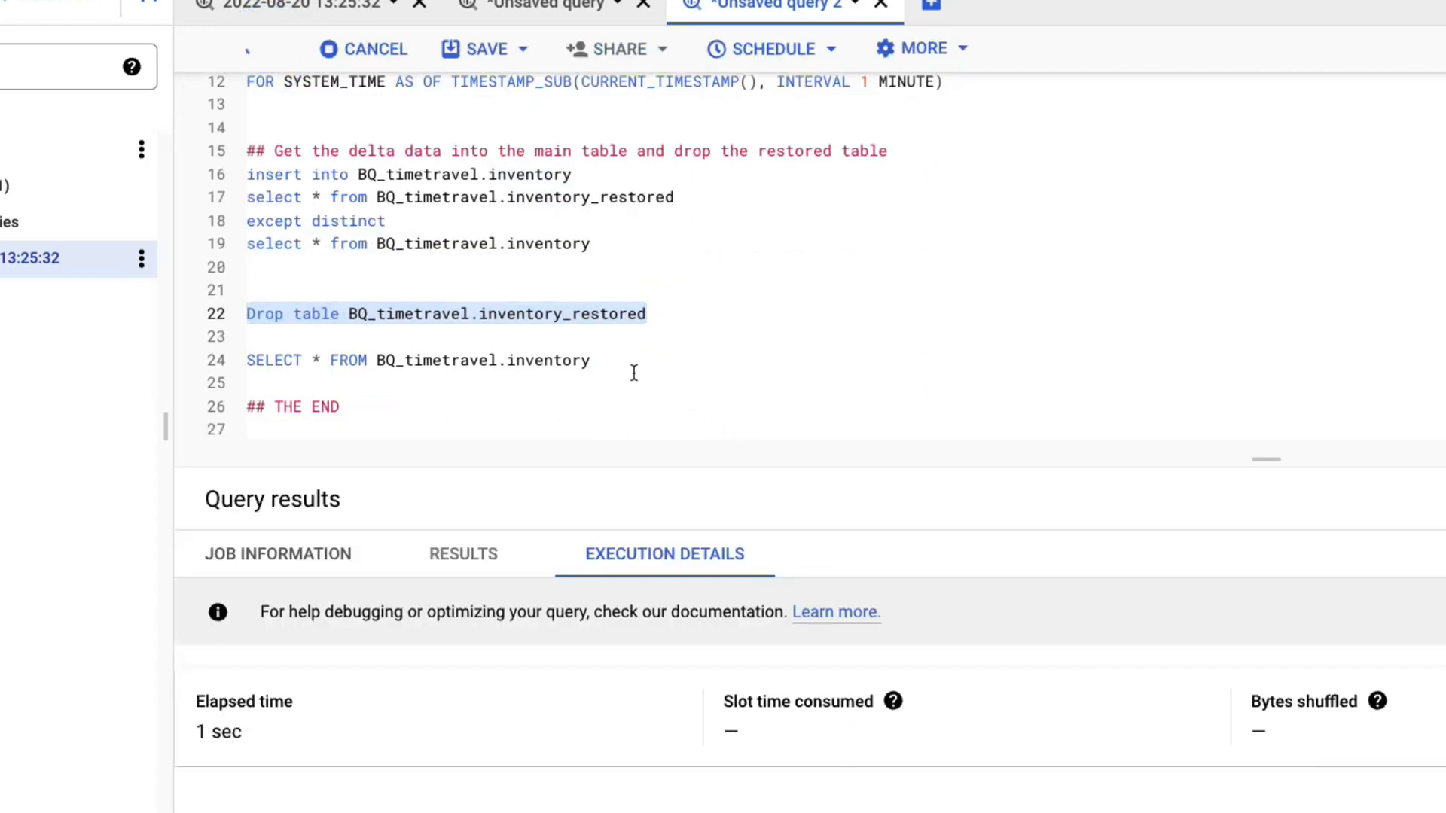
pyautogui.click(267, 49)
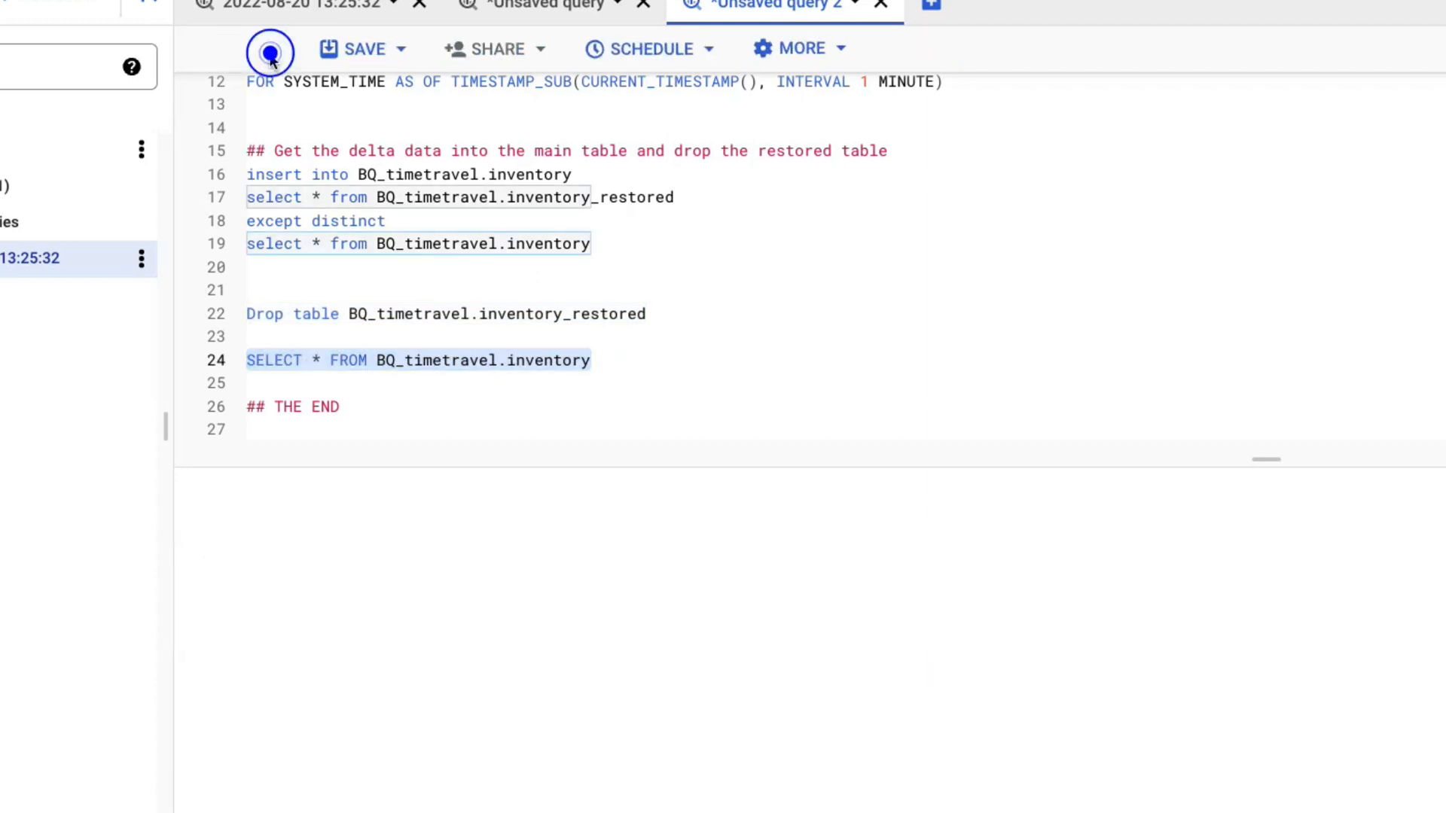
pyautogui.click(264, 51)
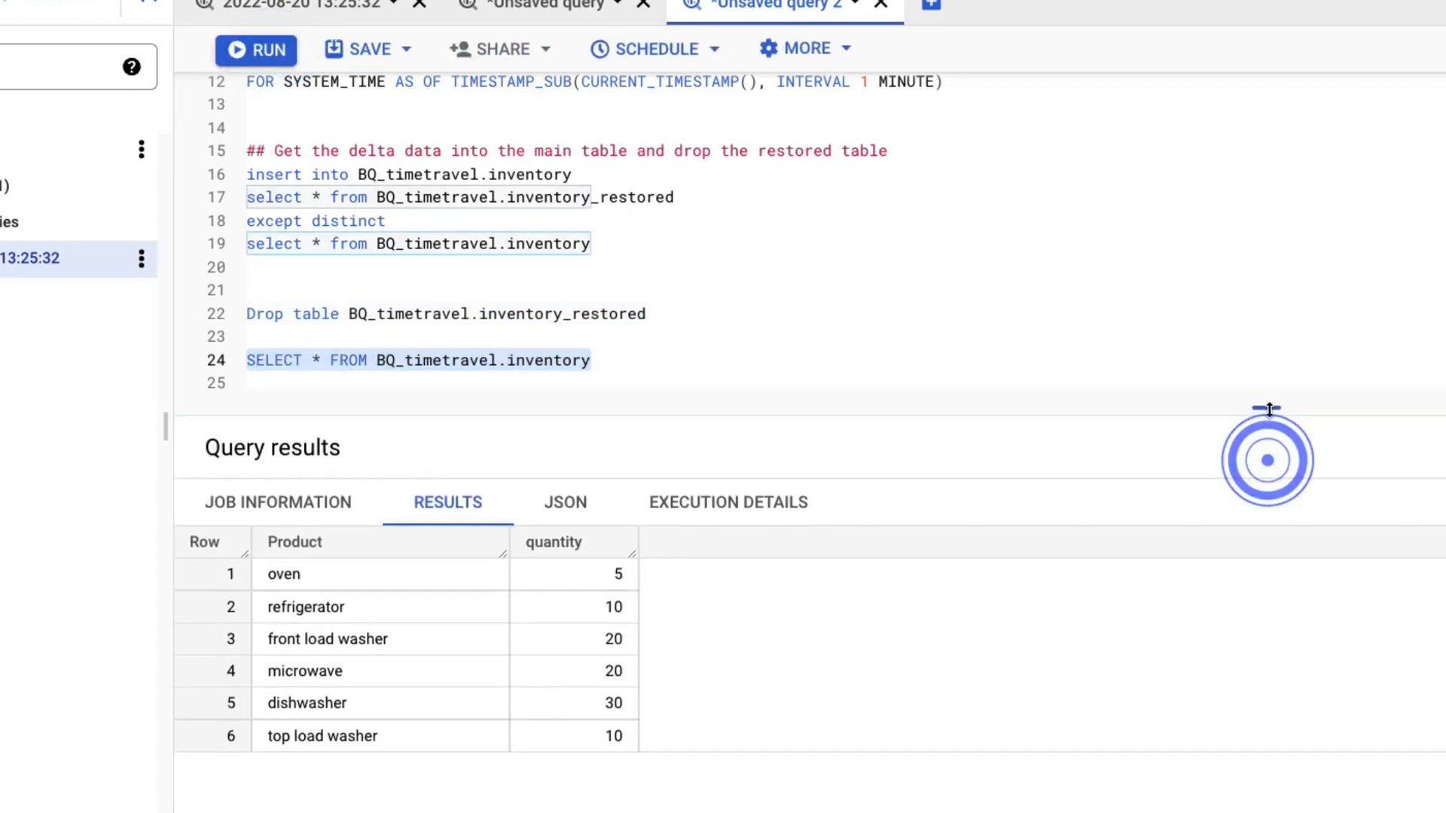